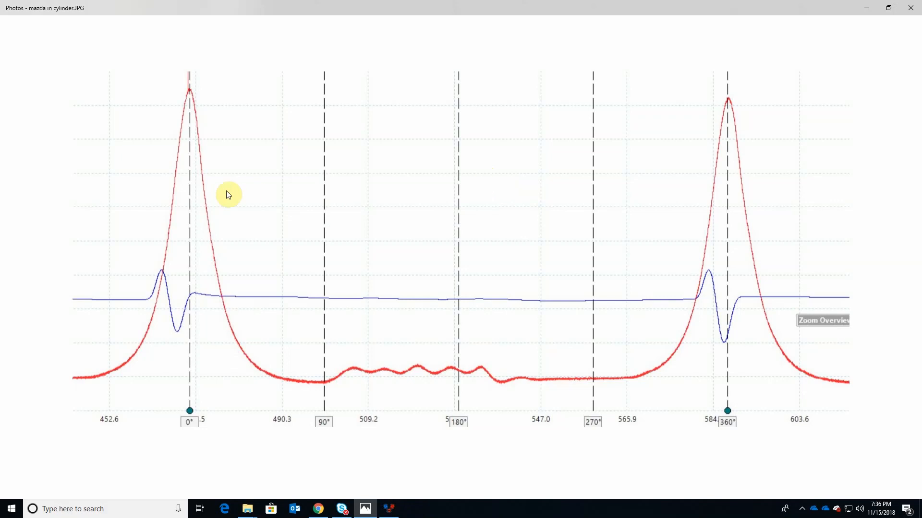
{"action": "mouse_move", "coordinate": [179, 213]}
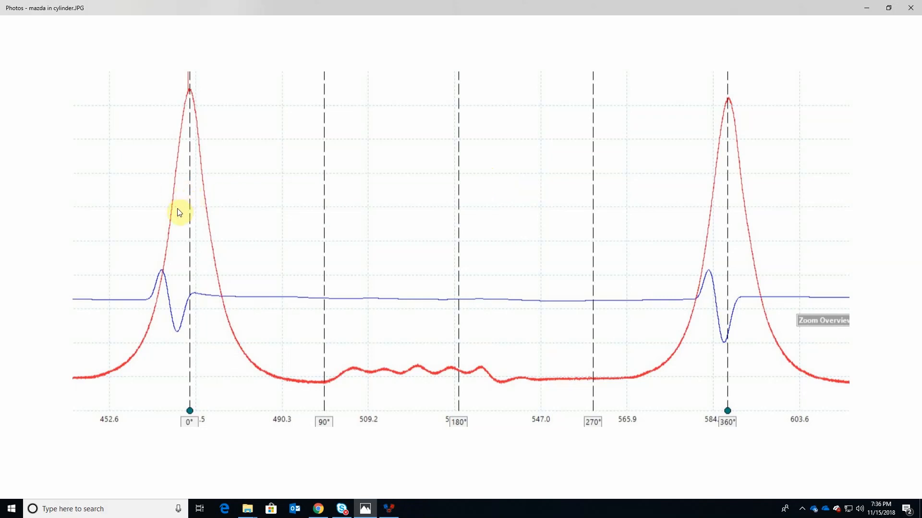
{"action": "mouse_move", "coordinate": [166, 211]}
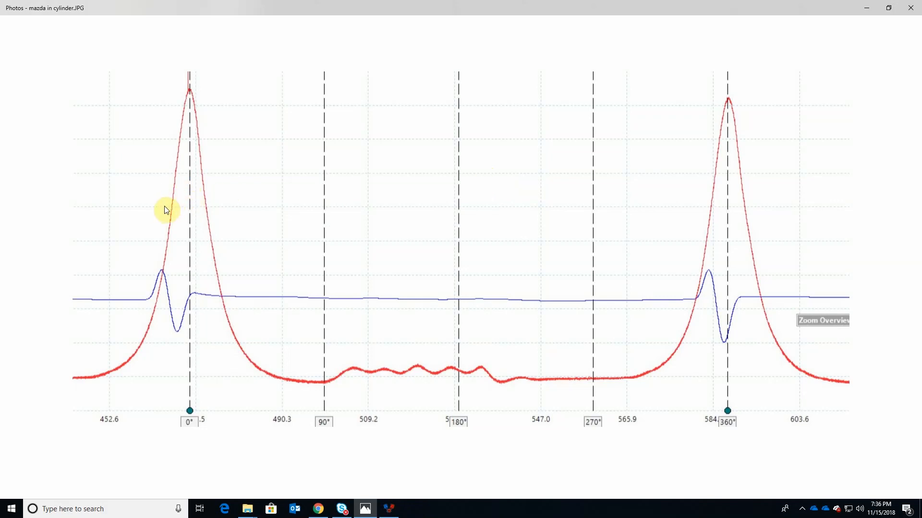
{"action": "mouse_move", "coordinate": [263, 219]}
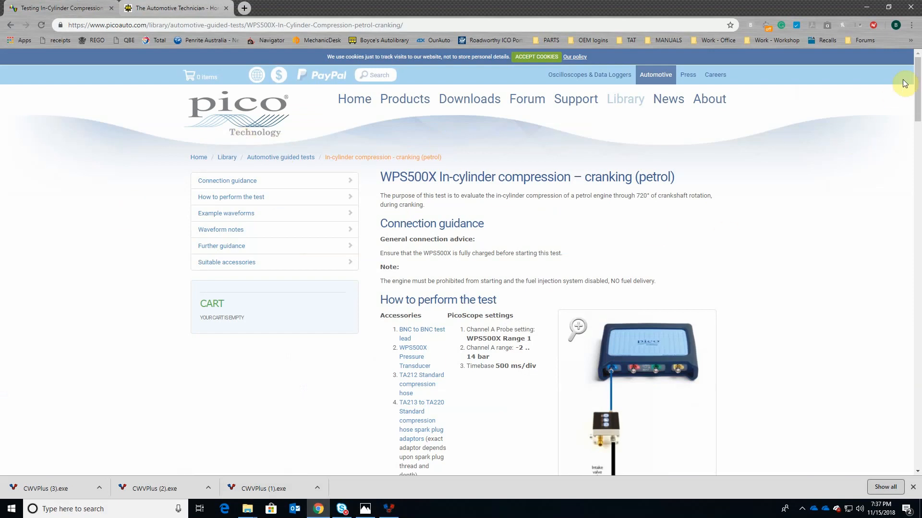
Step: Scroll through the WPS500X guide to its settings, connection diagram and cranking test procedure
{"action": "scroll", "scroll_direction": "down", "scroll_amount": 3}
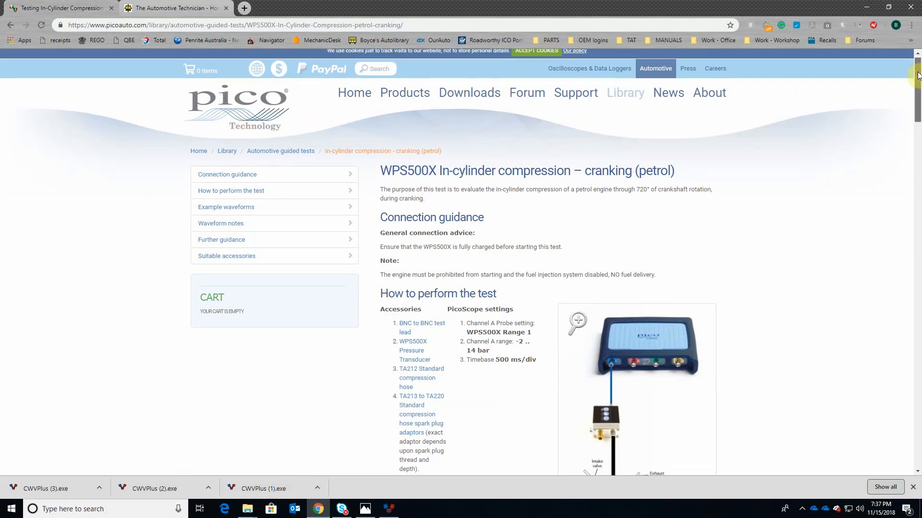
{"action": "scroll", "scroll_direction": "down", "scroll_amount": 3}
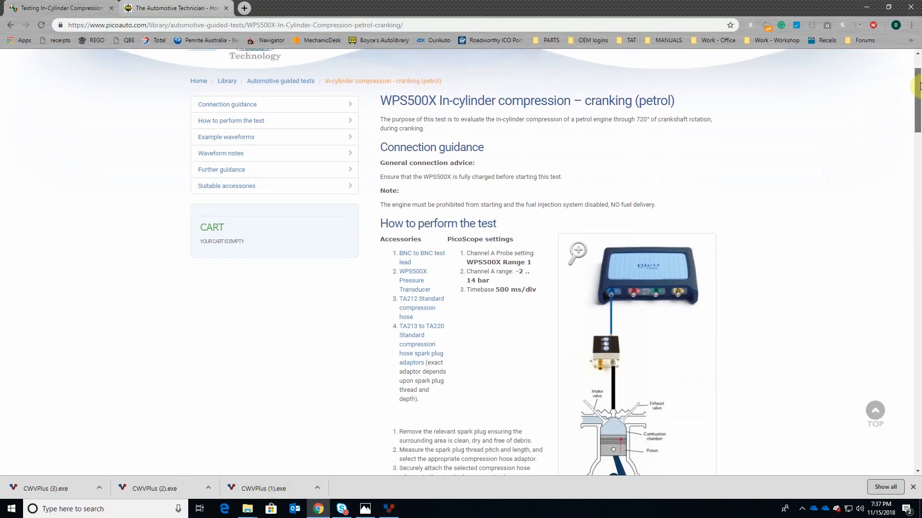
{"action": "scroll", "scroll_direction": "down", "scroll_amount": 3}
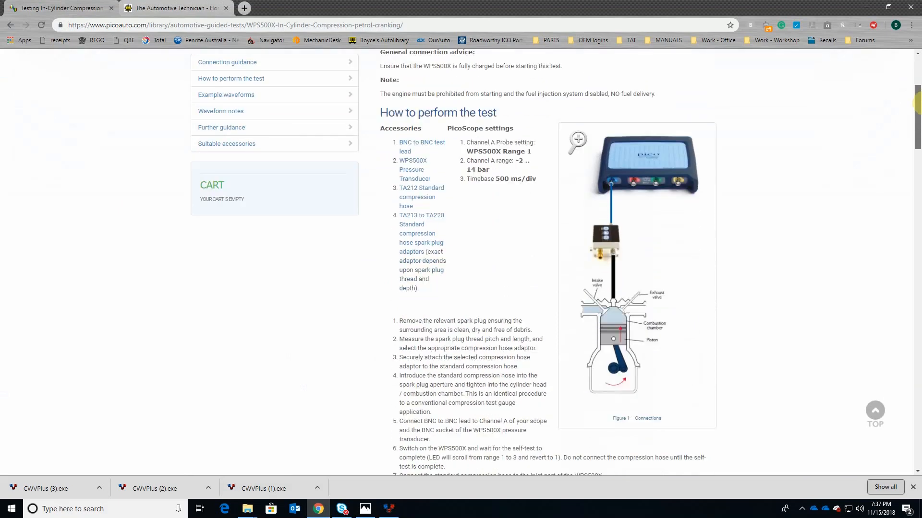
{"action": "mouse_move", "coordinate": [603, 248]}
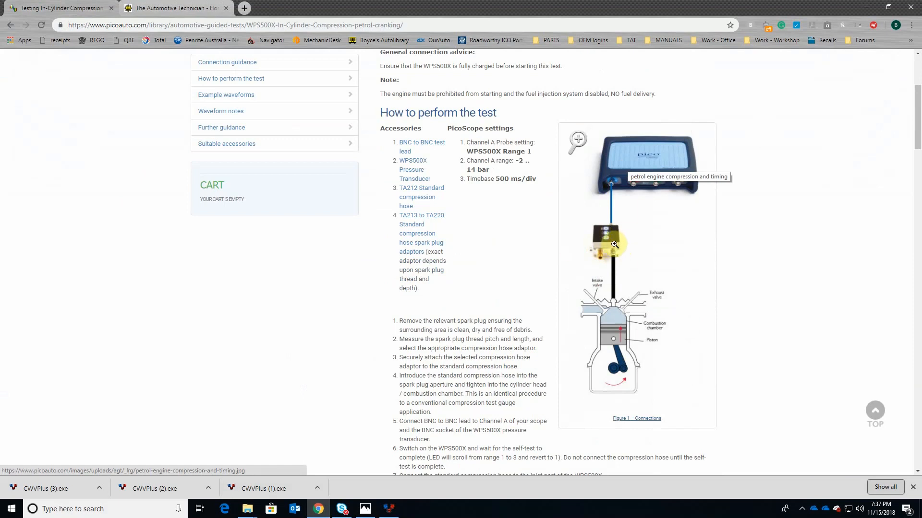
{"action": "mouse_move", "coordinate": [625, 243]}
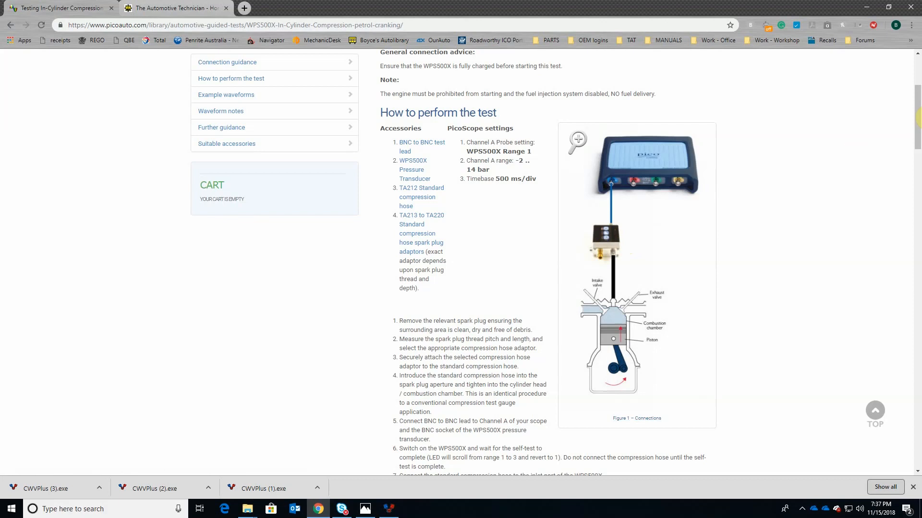
{"action": "scroll", "scroll_direction": "down", "scroll_amount": 3}
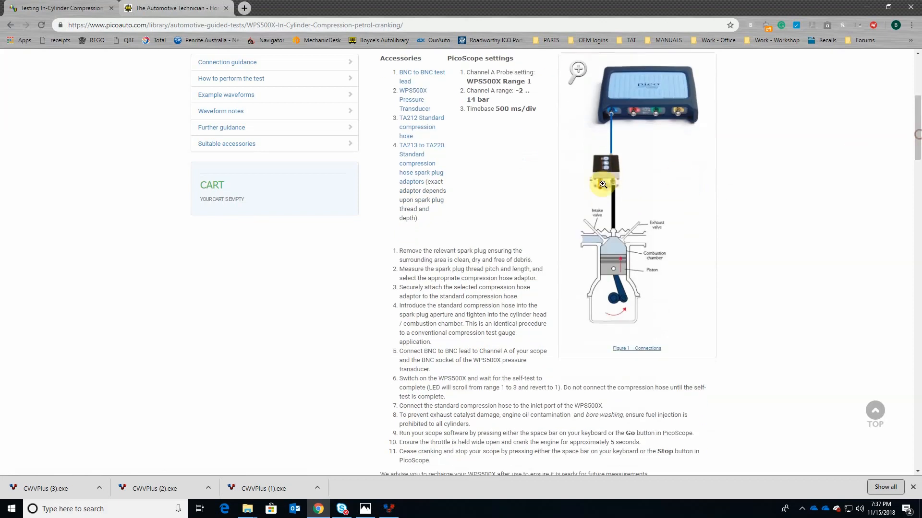
{"action": "mouse_move", "coordinate": [624, 209]}
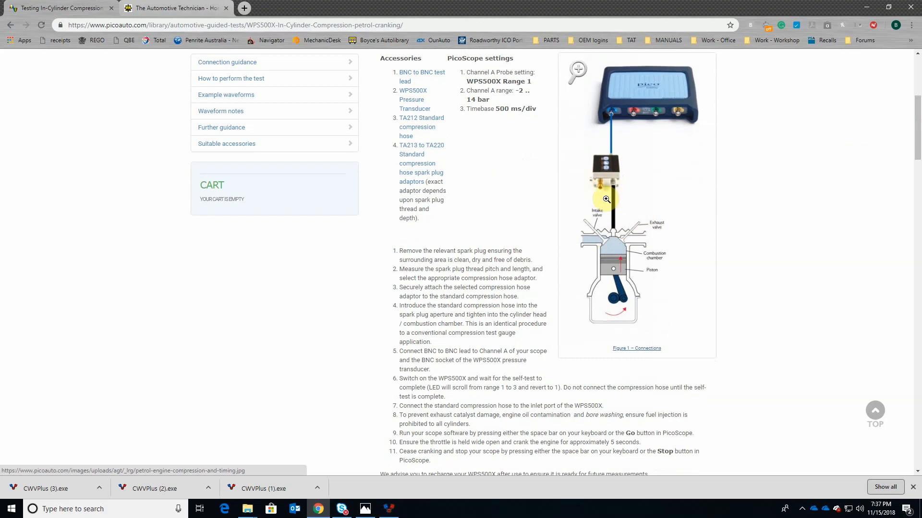
{"action": "mouse_move", "coordinate": [614, 190]}
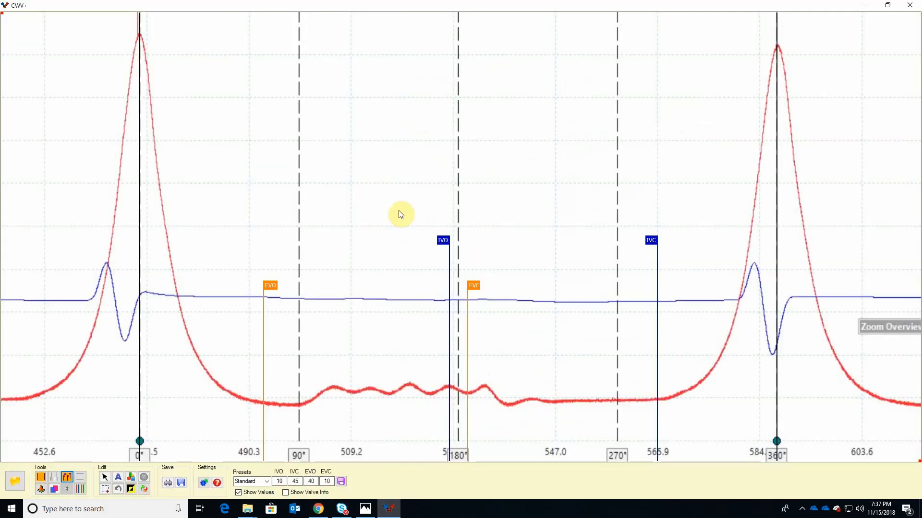
{"action": "mouse_move", "coordinate": [121, 183]}
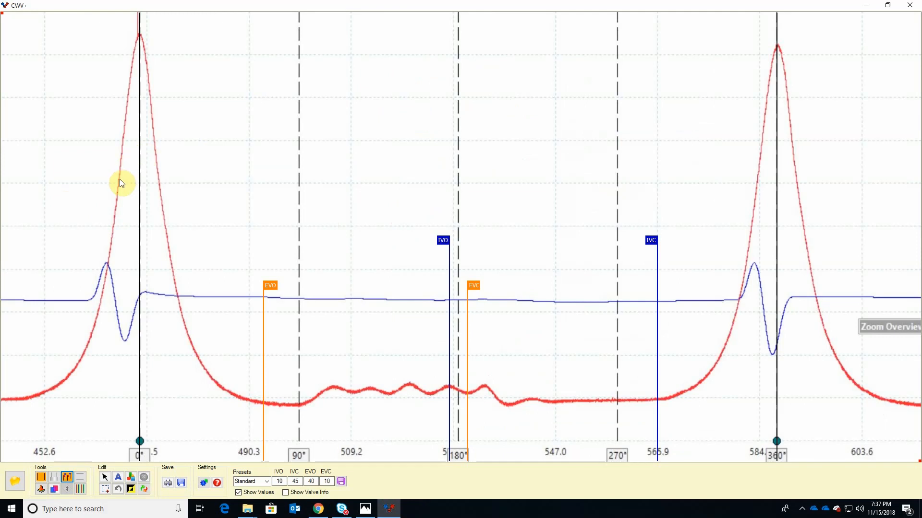
{"action": "mouse_move", "coordinate": [125, 180]}
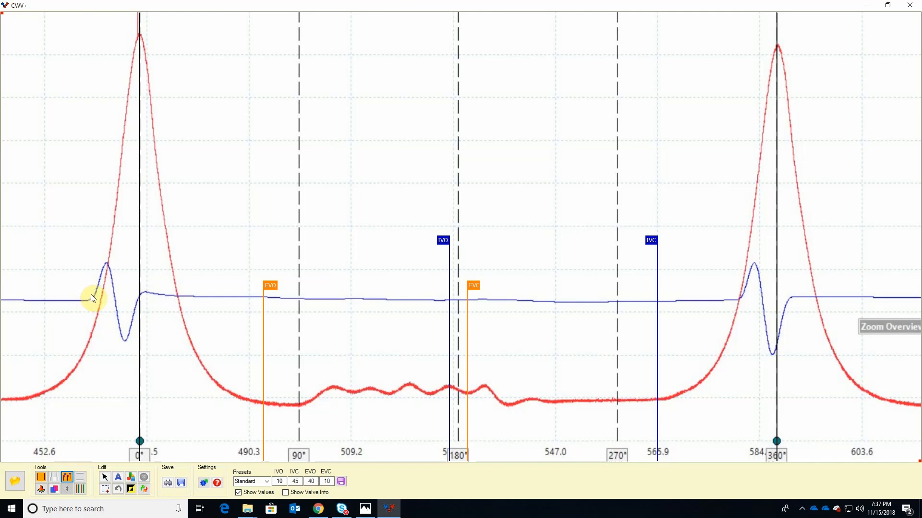
{"action": "mouse_move", "coordinate": [88, 300]}
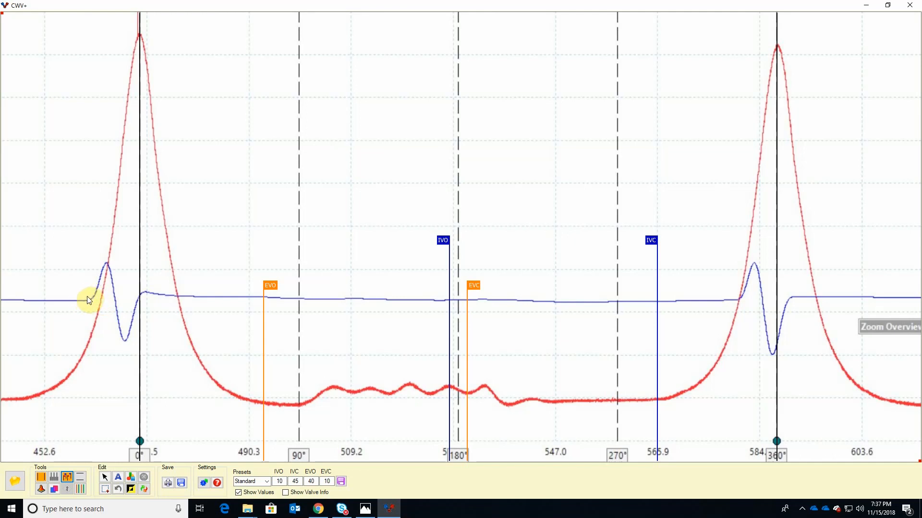
{"action": "mouse_move", "coordinate": [100, 288]}
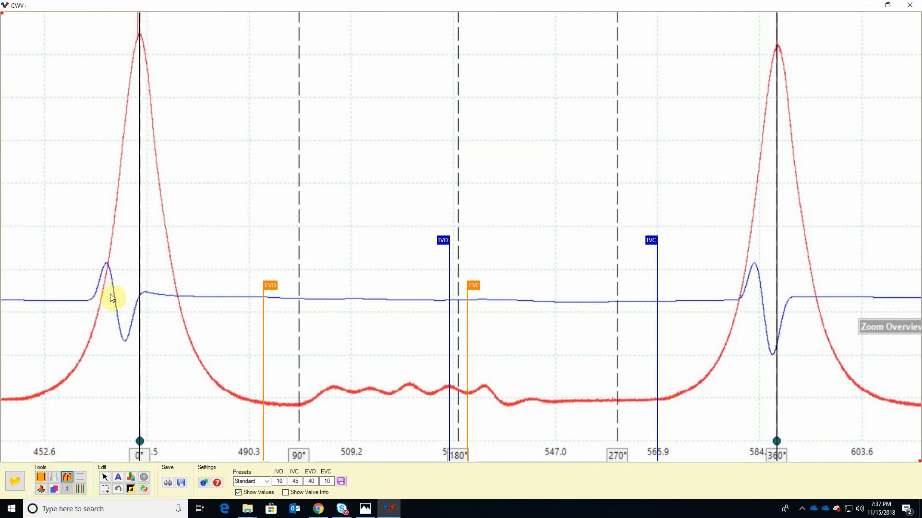
{"action": "mouse_move", "coordinate": [191, 220]}
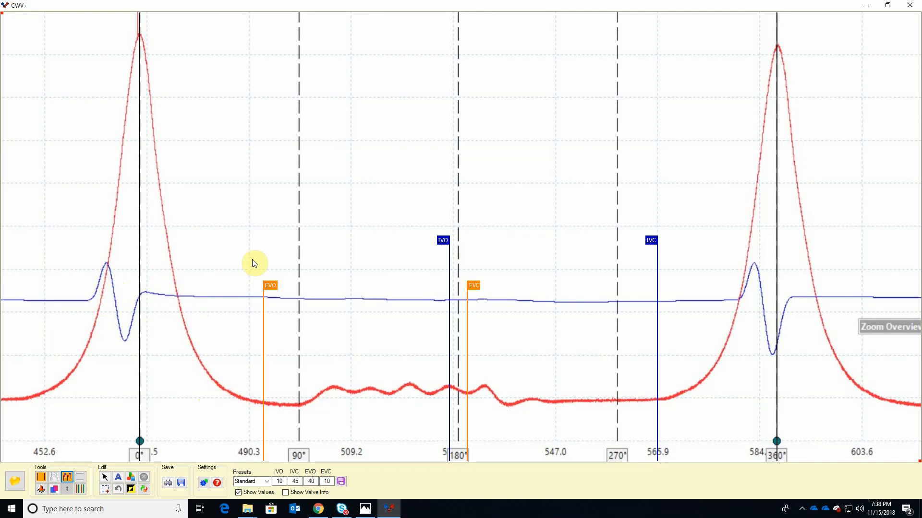
{"action": "mouse_move", "coordinate": [377, 228]}
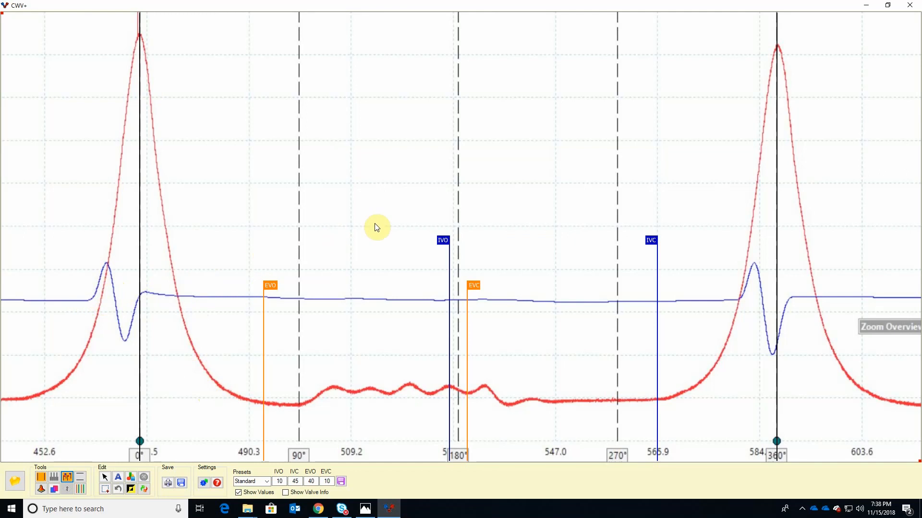
{"action": "mouse_move", "coordinate": [383, 224]}
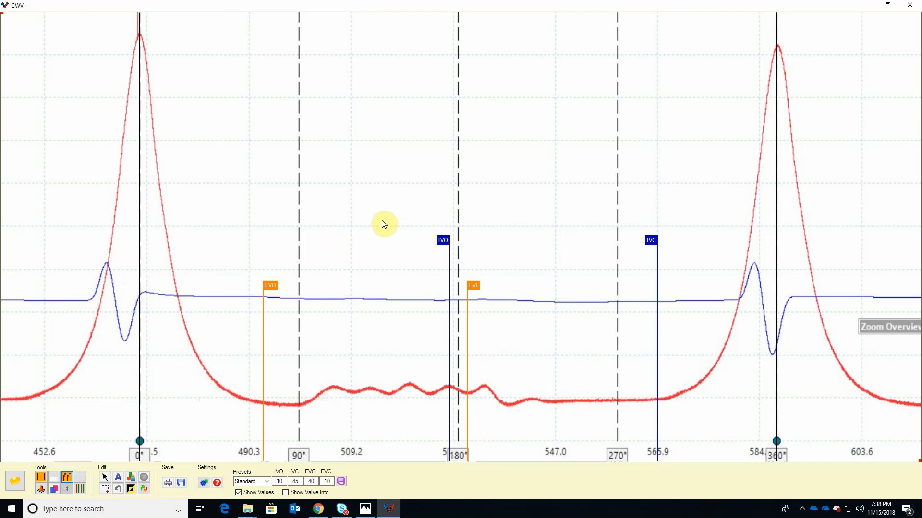
{"action": "mouse_move", "coordinate": [381, 225]}
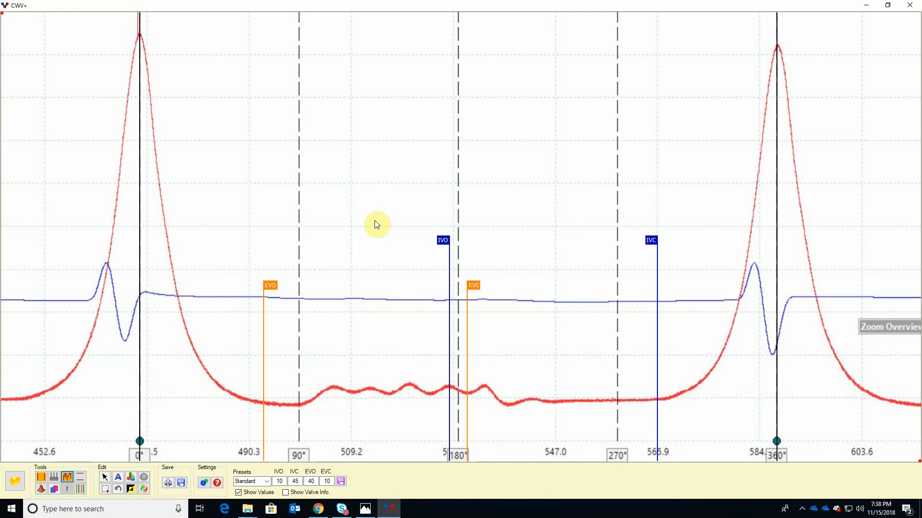
{"action": "mouse_move", "coordinate": [376, 180]}
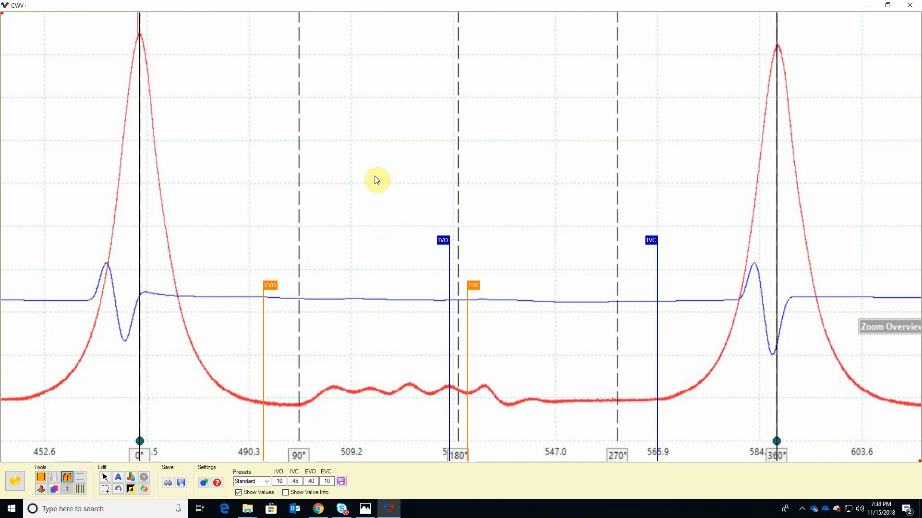
{"action": "mouse_move", "coordinate": [358, 170]}
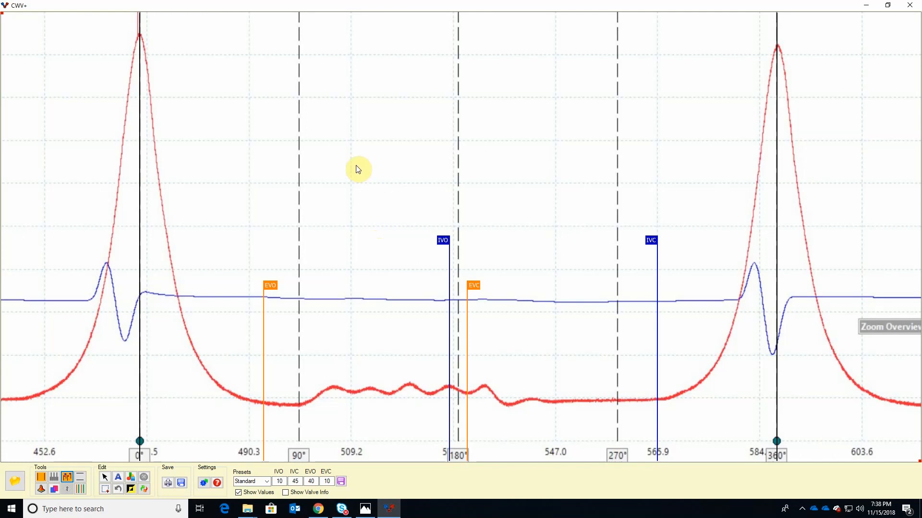
{"action": "mouse_move", "coordinate": [366, 195]}
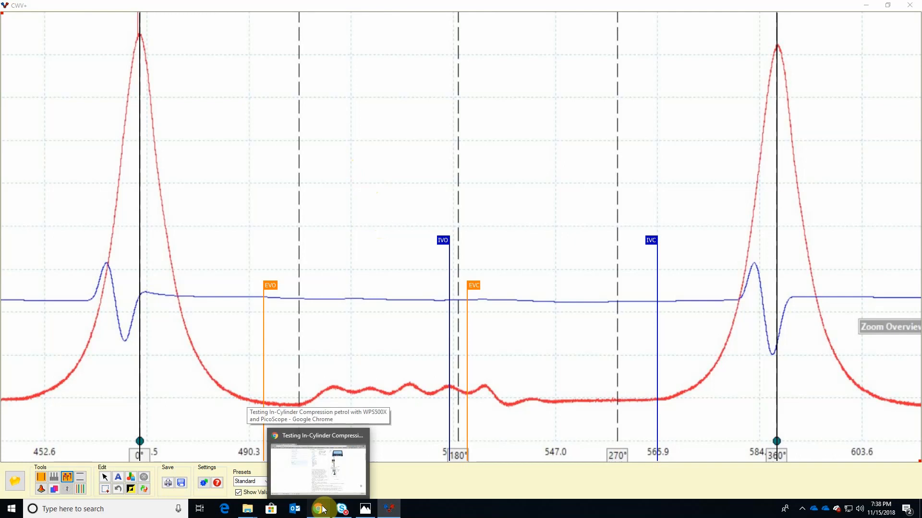
Step: Reach the Mazda scan data listings from the TaT scan and scope database
{"action": "left_click", "coordinate": [320, 508]}
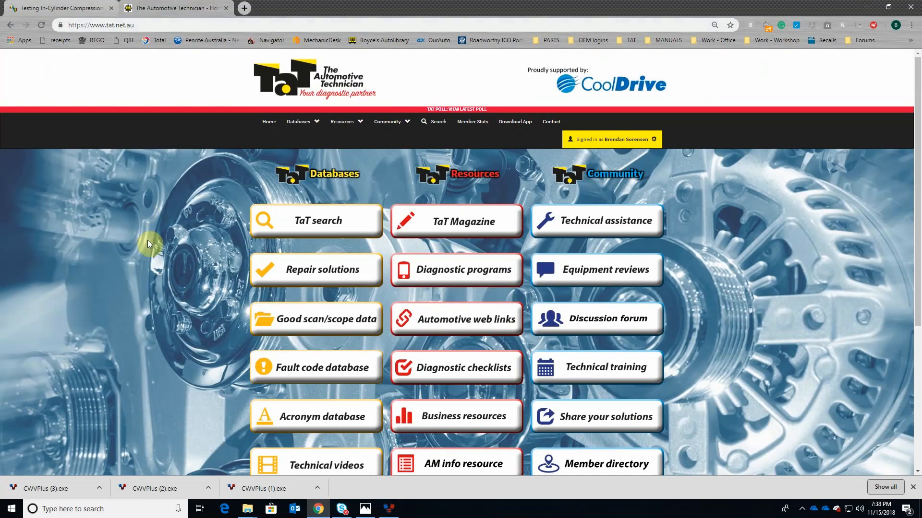
{"action": "left_click", "coordinate": [316, 319]}
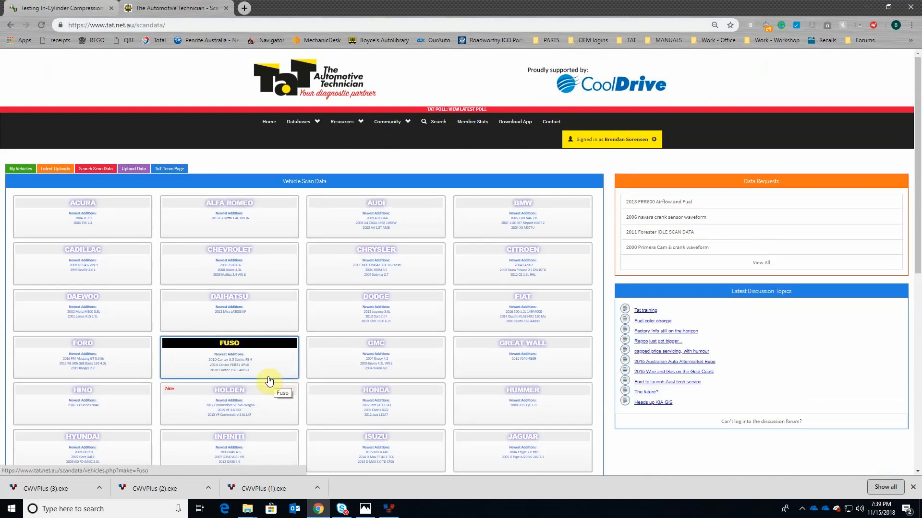
{"action": "scroll", "scroll_direction": "down", "scroll_amount": 3}
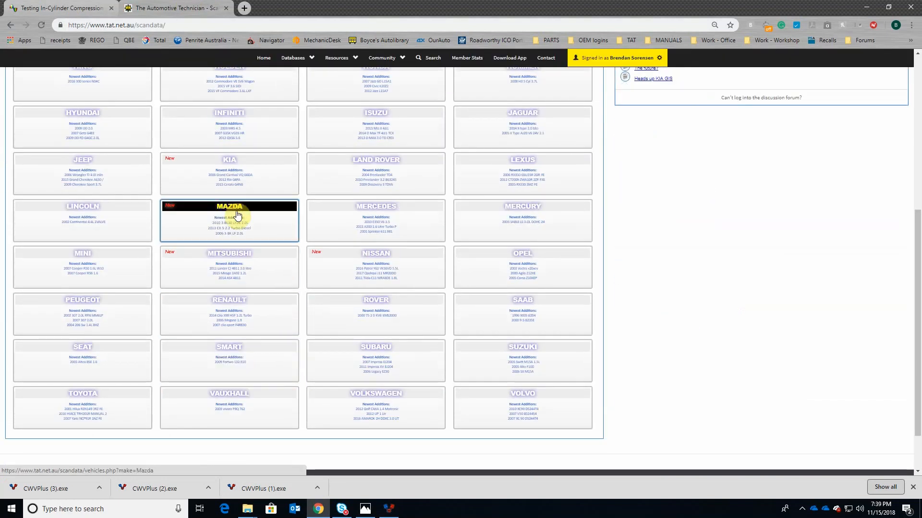
{"action": "left_click", "coordinate": [229, 207]}
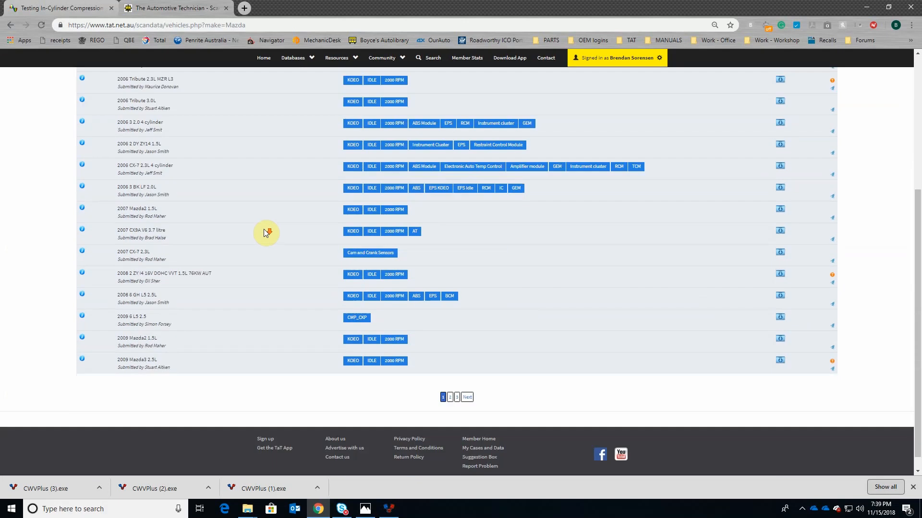
Step: Go to page 3 of the Mazda submissions and return to the Mazda waveform image
{"action": "left_click", "coordinate": [456, 397]}
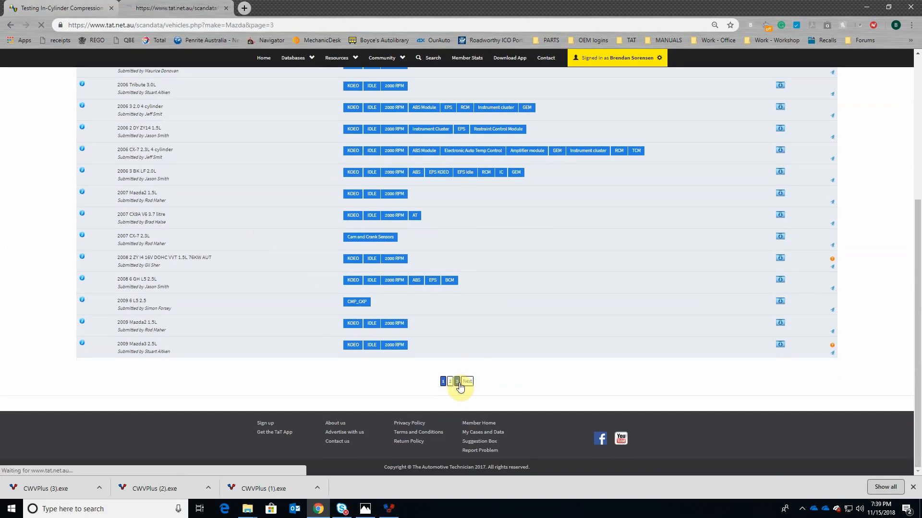
{"action": "left_click", "coordinate": [467, 381]}
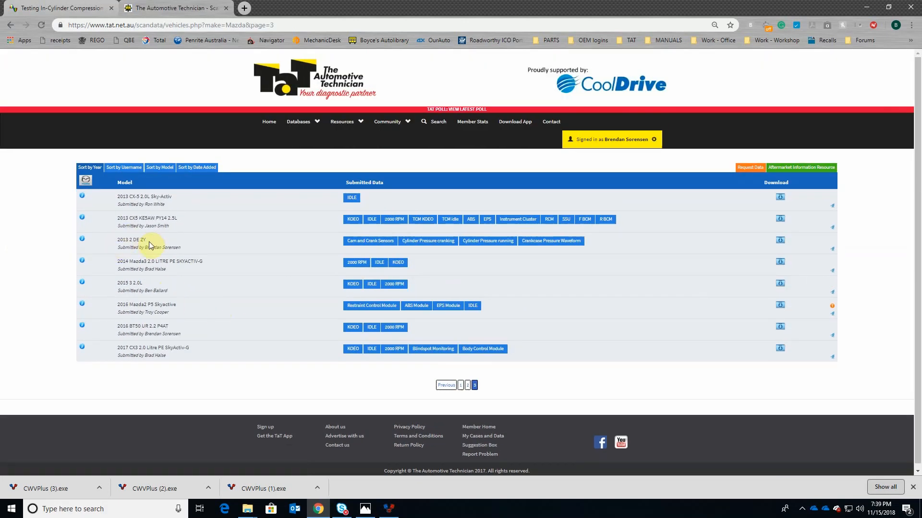
{"action": "mouse_move", "coordinate": [369, 241]}
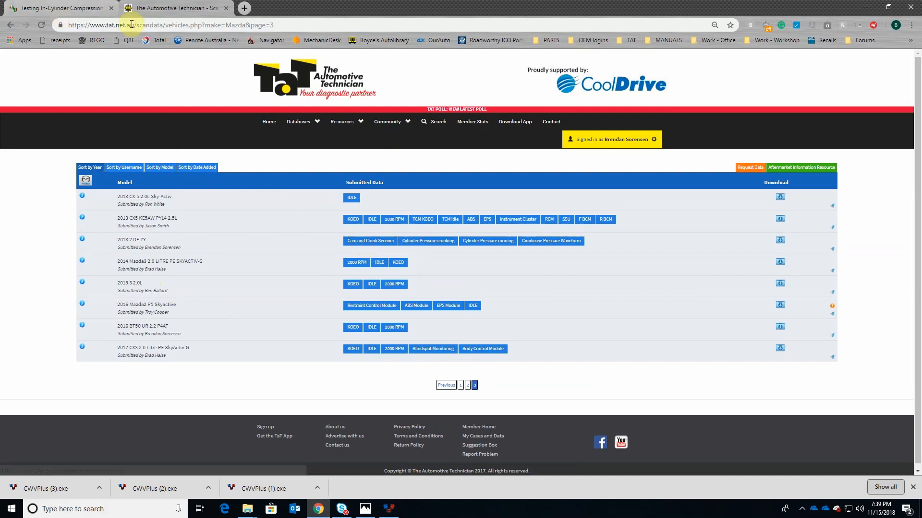
{"action": "left_click", "coordinate": [55, 7]}
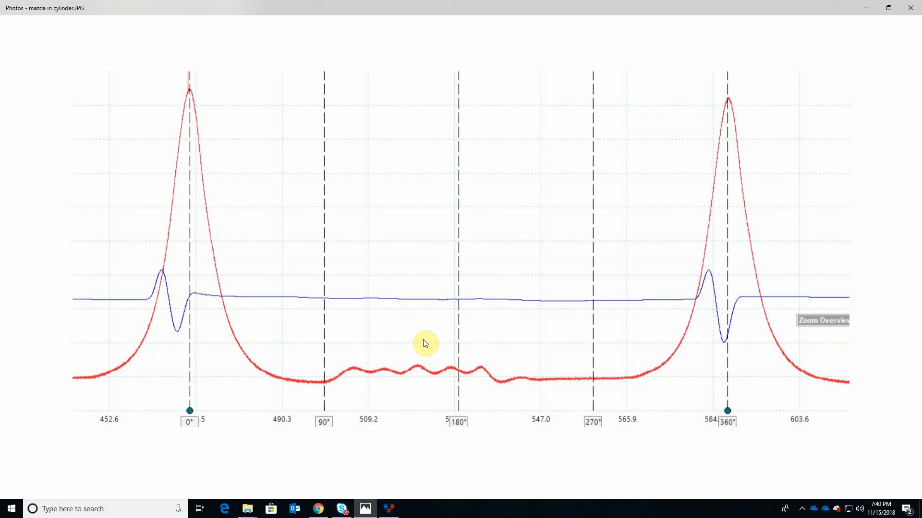
{"action": "mouse_move", "coordinate": [392, 257]}
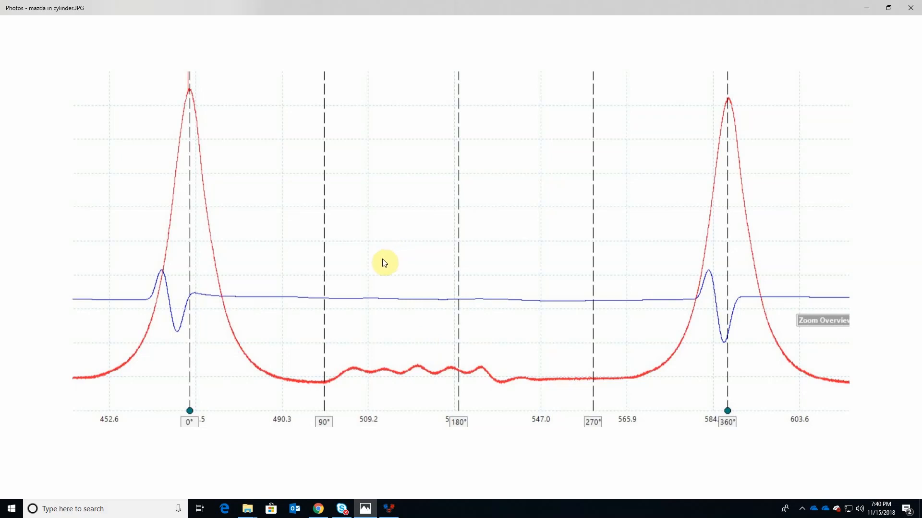
{"action": "mouse_move", "coordinate": [255, 286]}
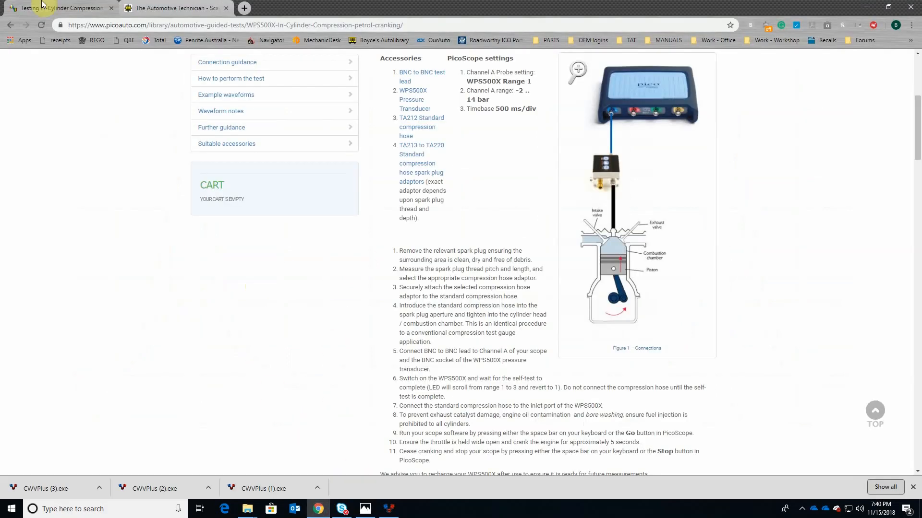
Step: From the TaT home page, go to Downloads and scroll to the CWV+ entry
{"action": "left_click", "coordinate": [175, 8]}
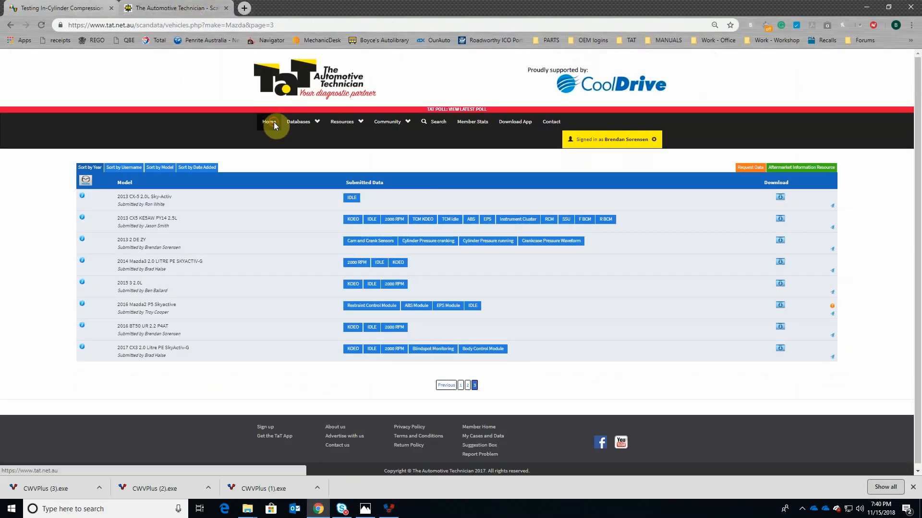
{"action": "left_click", "coordinate": [269, 122]}
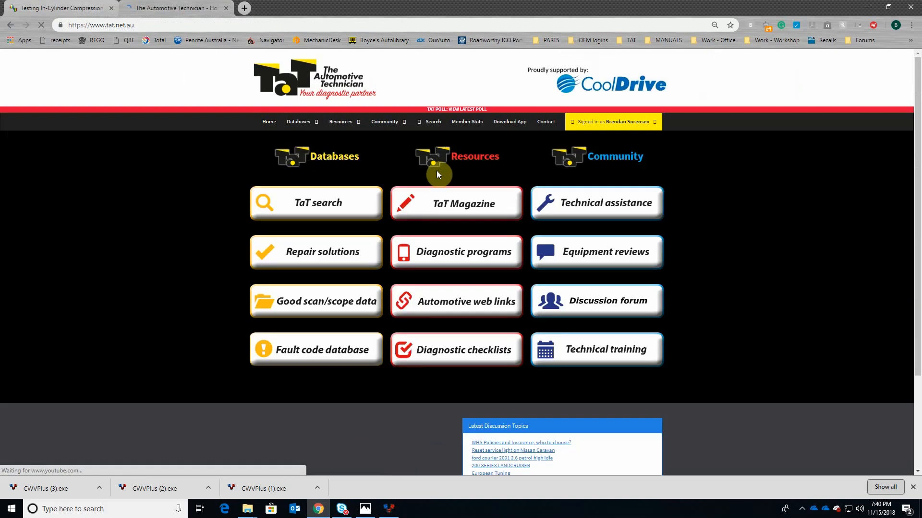
{"action": "left_click", "coordinate": [467, 252]}
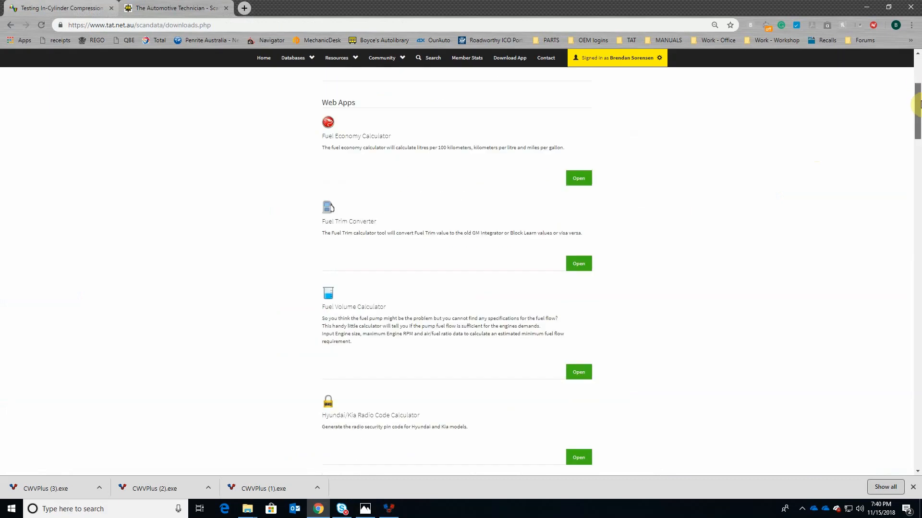
{"action": "scroll", "scroll_direction": "down", "scroll_amount": 3}
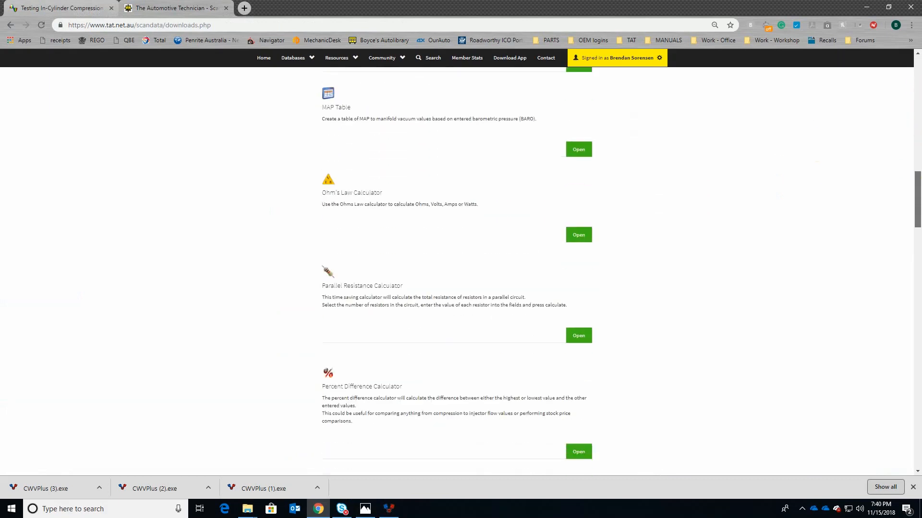
{"action": "scroll", "scroll_direction": "down", "scroll_amount": 3}
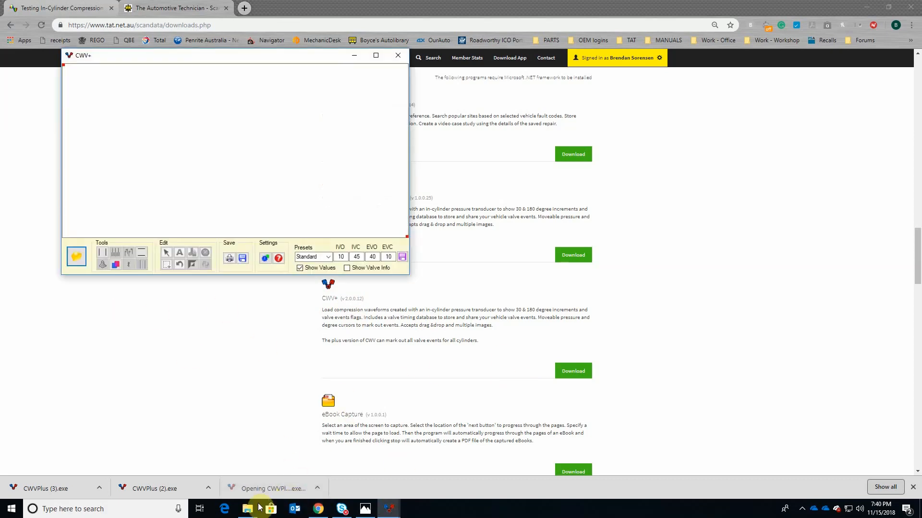
Step: Load mazda in cylinder.JPG from the Mazda captures folder into the CWV+ viewer
{"action": "left_click", "coordinate": [247, 509]}
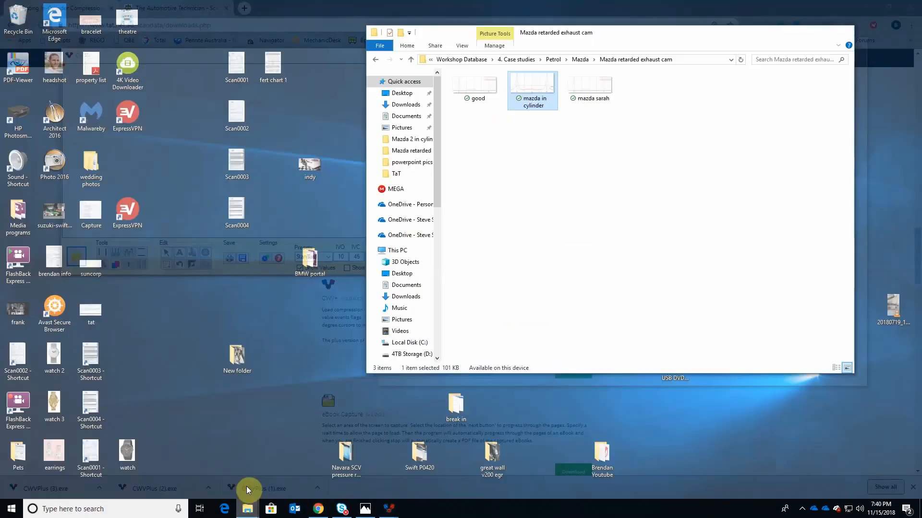
{"action": "left_click", "coordinate": [265, 489]}
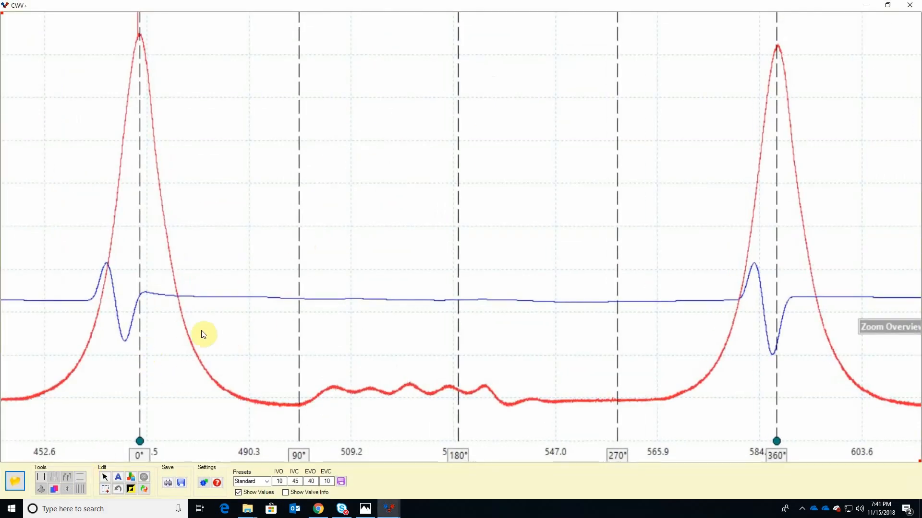
{"action": "mouse_move", "coordinate": [141, 266]}
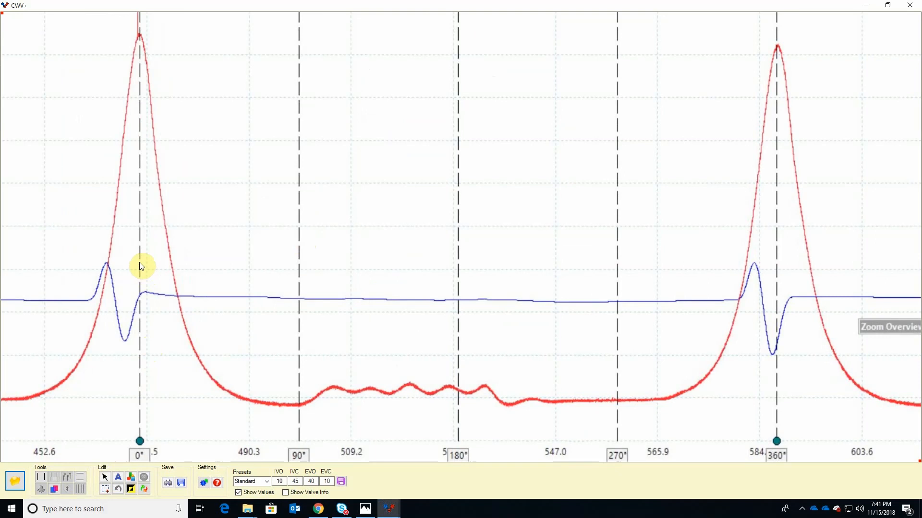
{"action": "mouse_move", "coordinate": [654, 191]}
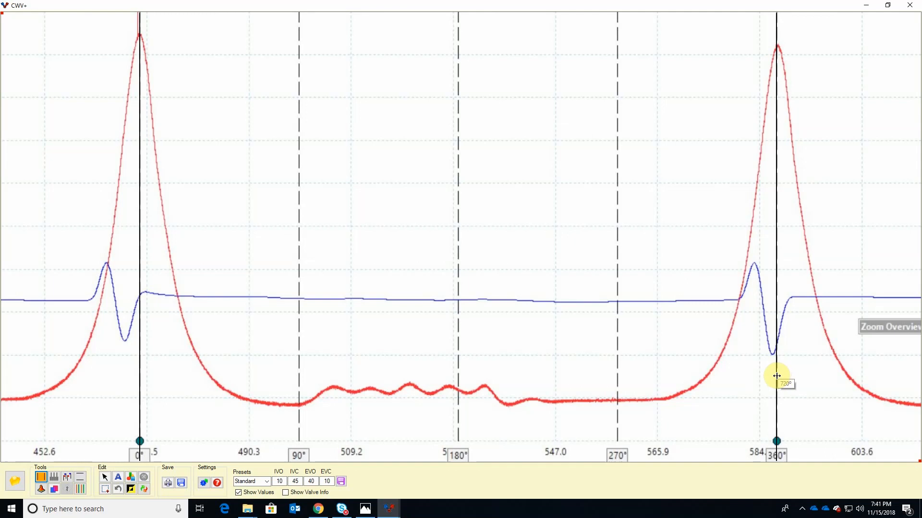
{"action": "mouse_move", "coordinate": [436, 366]}
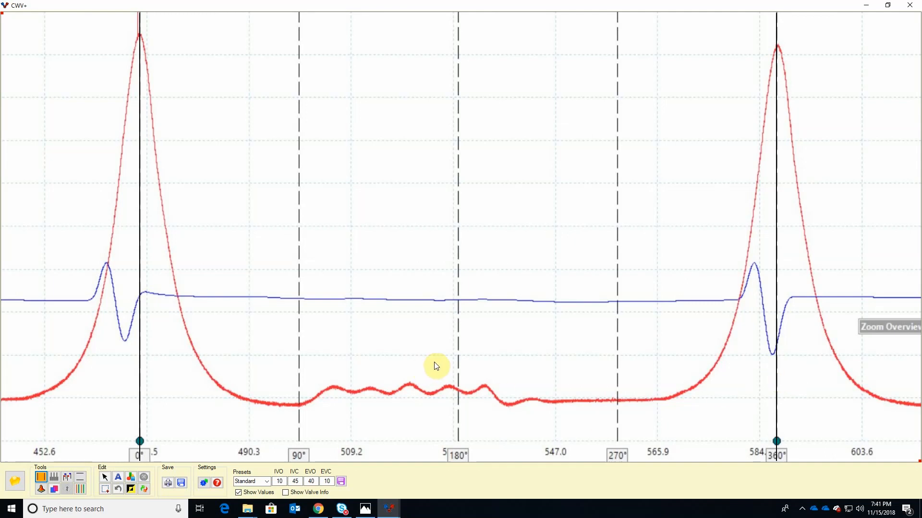
{"action": "mouse_move", "coordinate": [353, 347]}
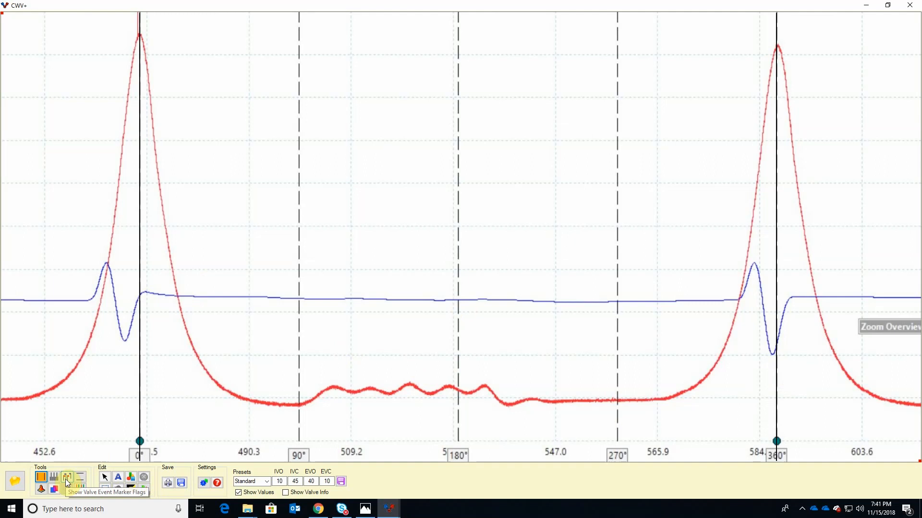
Step: Turn on the IVO, IVC, EVO and EVC valve-event marker flags over the waveform
{"action": "left_click", "coordinate": [67, 477]}
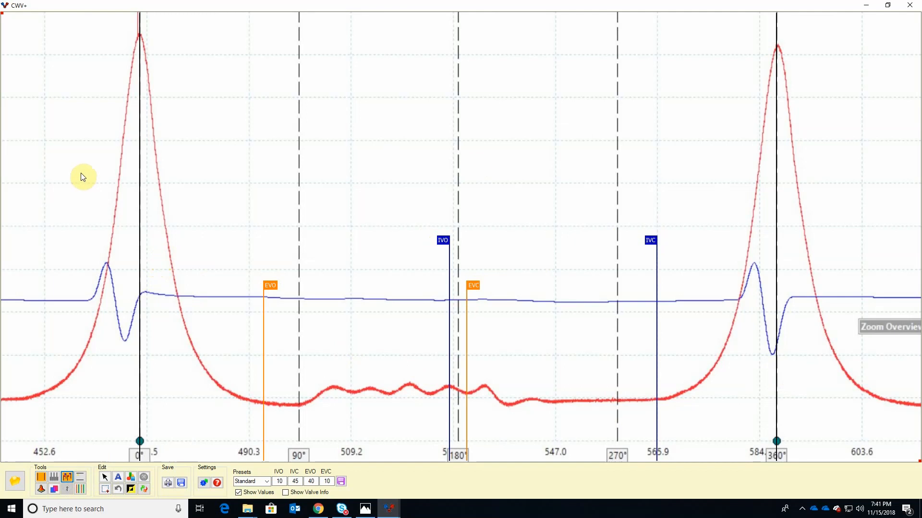
{"action": "mouse_move", "coordinate": [83, 184]}
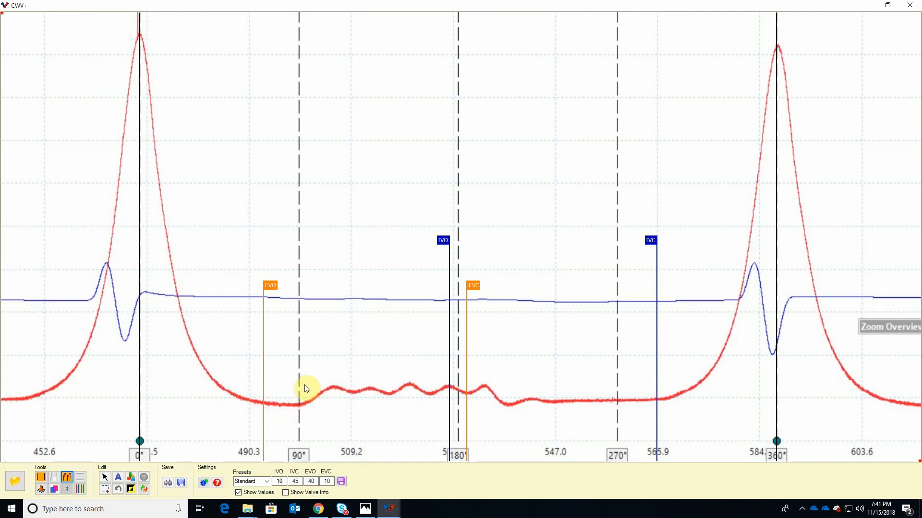
{"action": "mouse_move", "coordinate": [449, 393]}
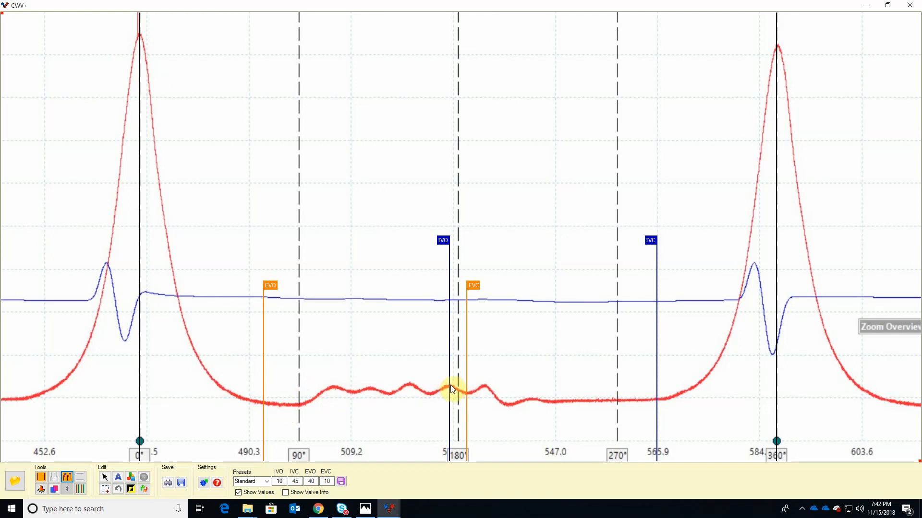
{"action": "mouse_move", "coordinate": [467, 380]}
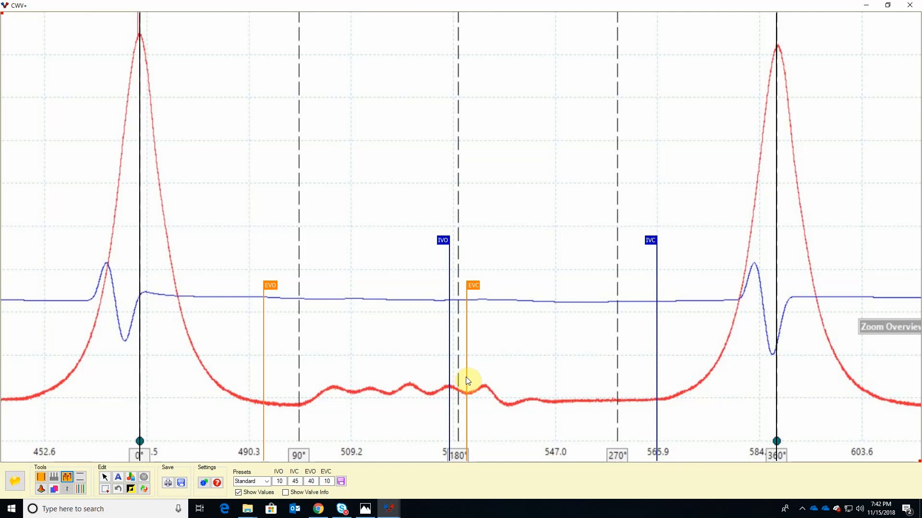
{"action": "mouse_move", "coordinate": [475, 409]}
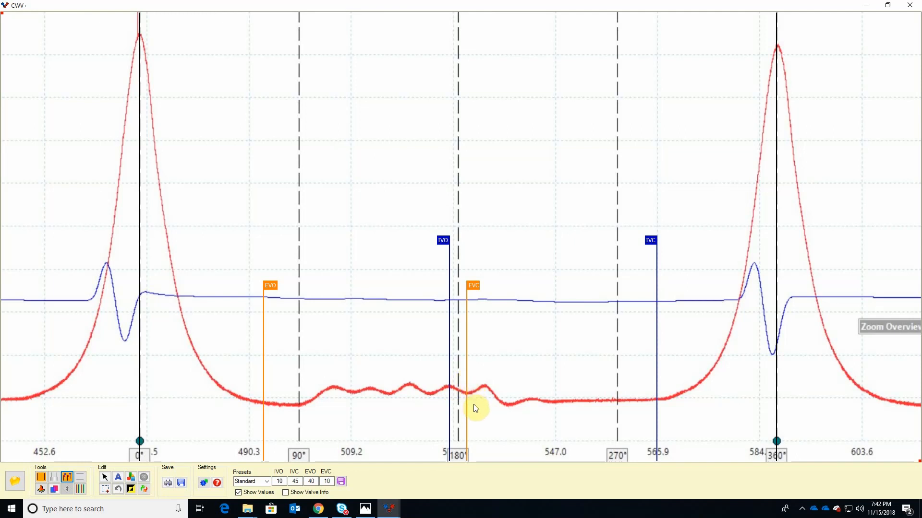
{"action": "mouse_move", "coordinate": [489, 390]}
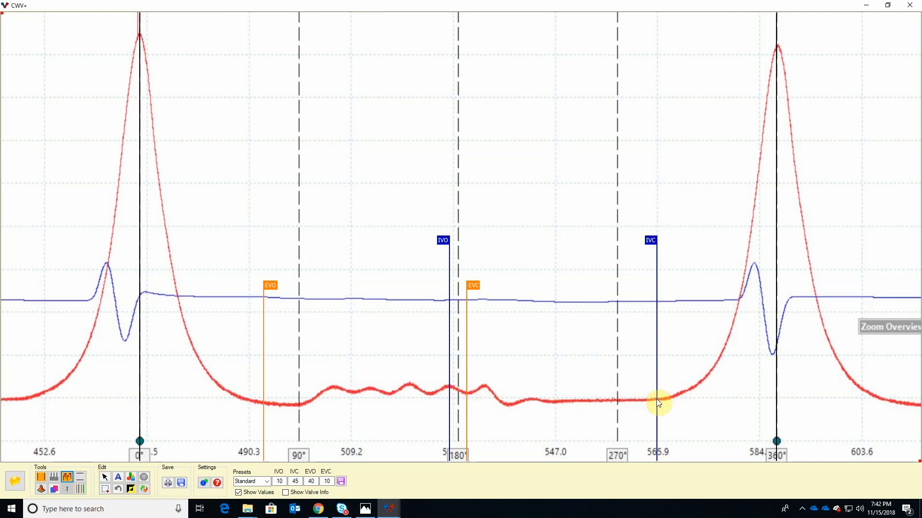
{"action": "mouse_move", "coordinate": [720, 366]}
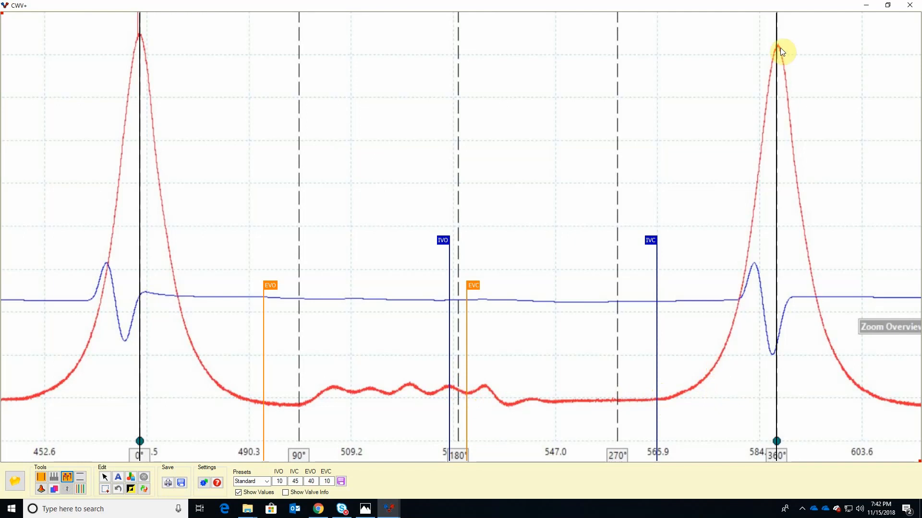
{"action": "mouse_move", "coordinate": [687, 261]}
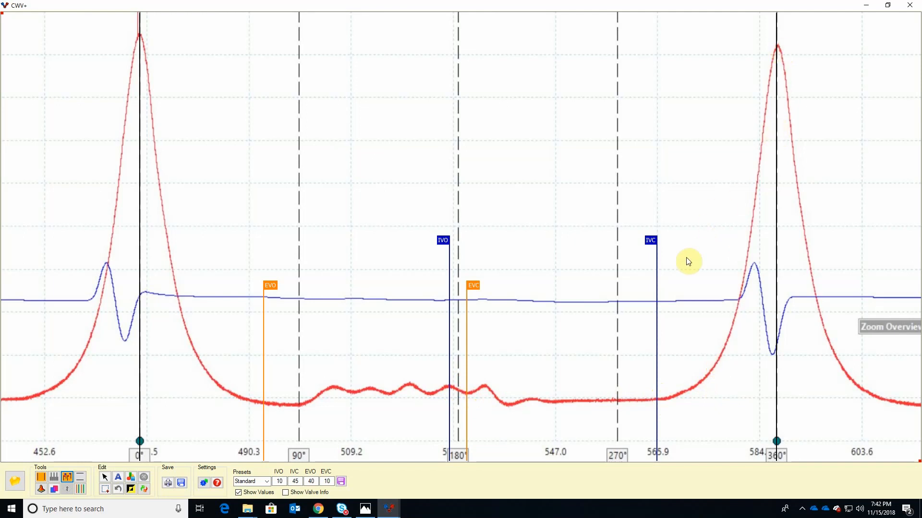
{"action": "mouse_move", "coordinate": [691, 346]}
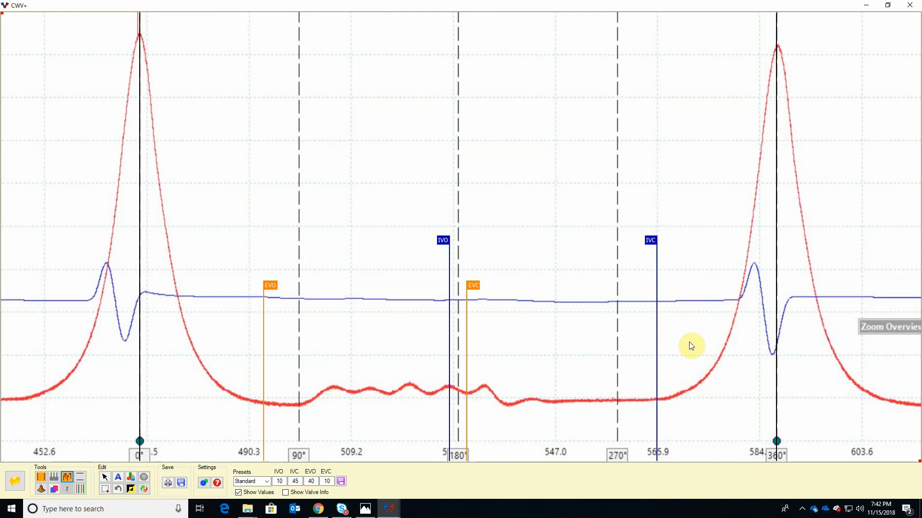
{"action": "mouse_move", "coordinate": [596, 341]}
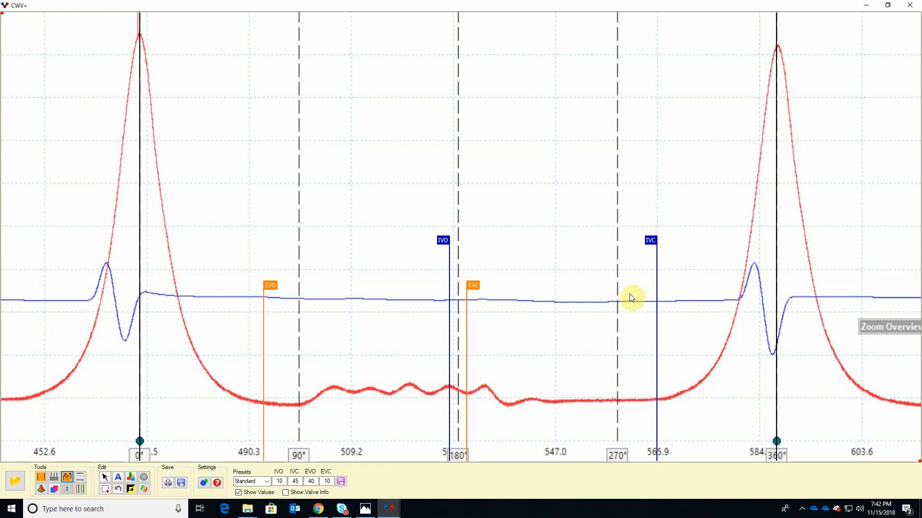
{"action": "mouse_move", "coordinate": [587, 302]}
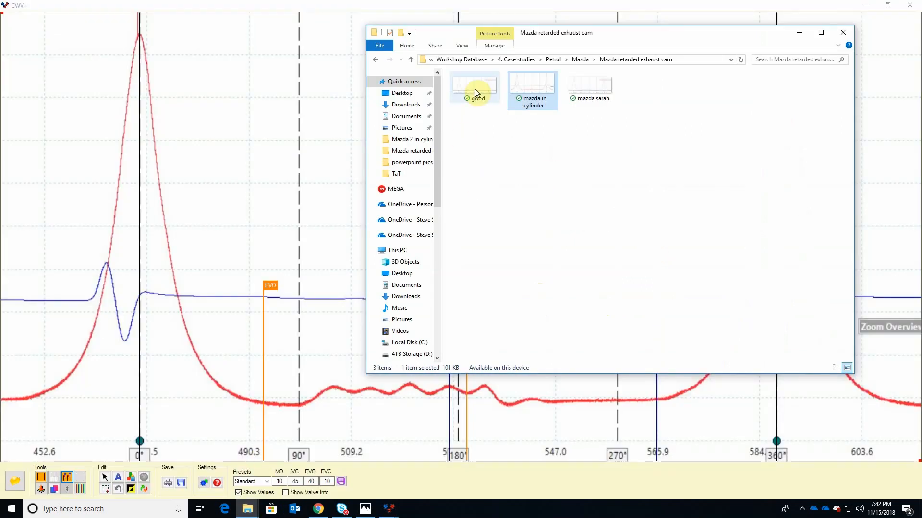
Step: Open good.jpg in Photos, then select the mazda in cylinder capture in Explorer
{"action": "double_click", "coordinate": [473, 83]}
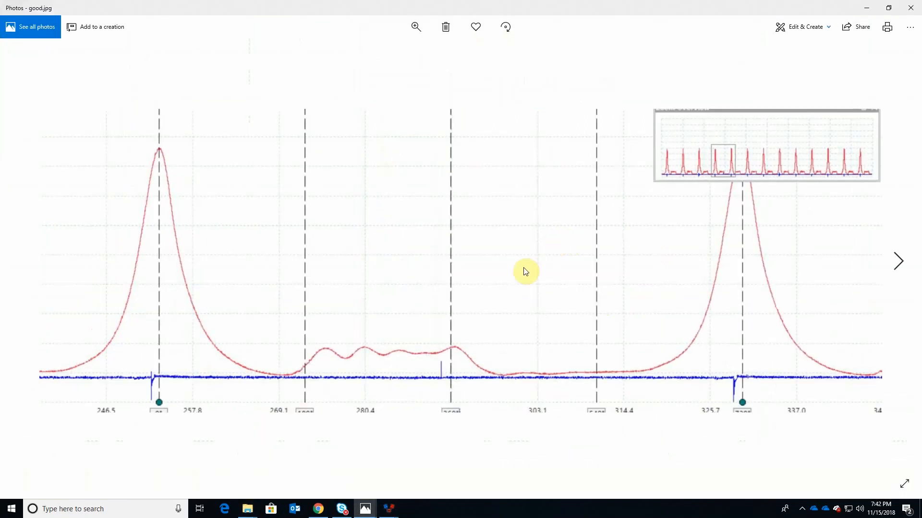
{"action": "mouse_move", "coordinate": [297, 285]}
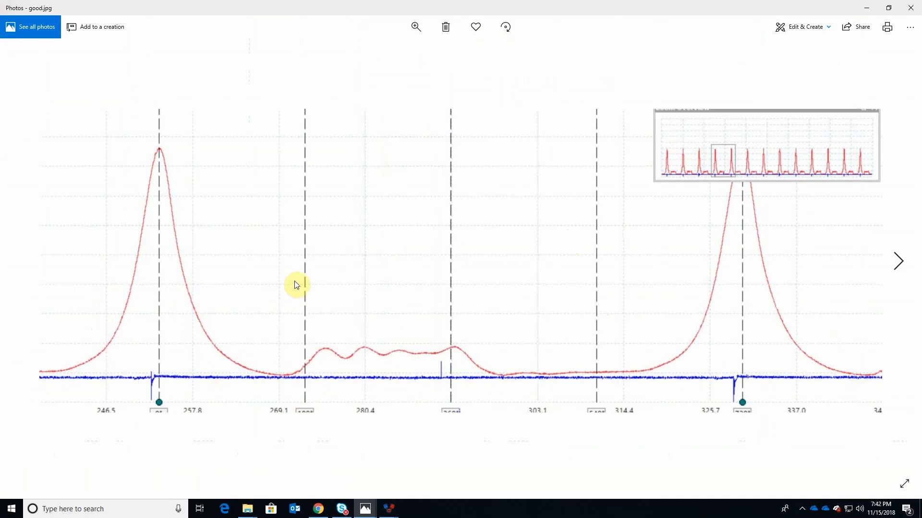
{"action": "mouse_move", "coordinate": [247, 508]}
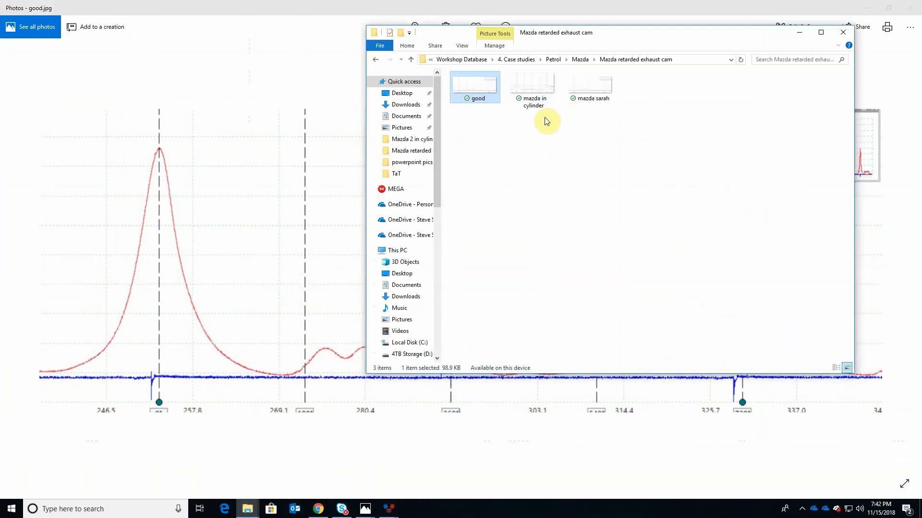
{"action": "left_click", "coordinate": [531, 82]}
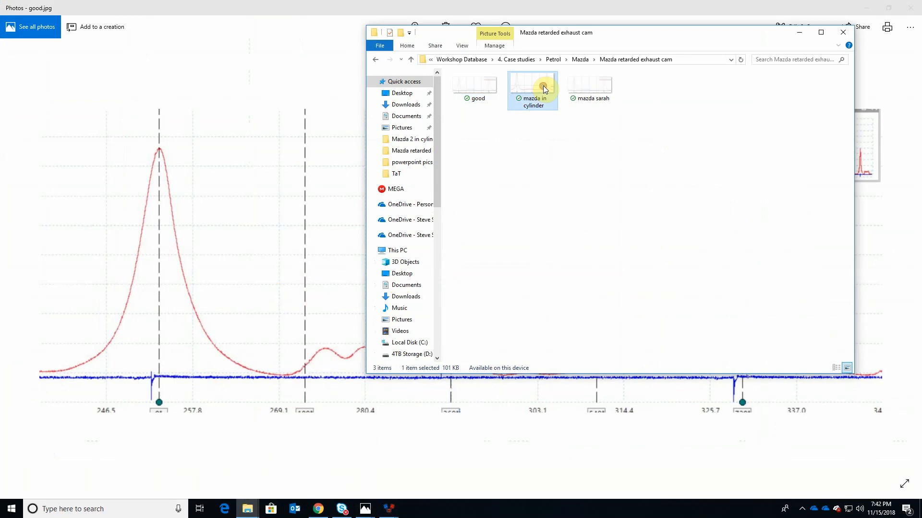
Step: Open the mazda in cylinder capture image in its own Photos window
{"action": "double_click", "coordinate": [531, 78]}
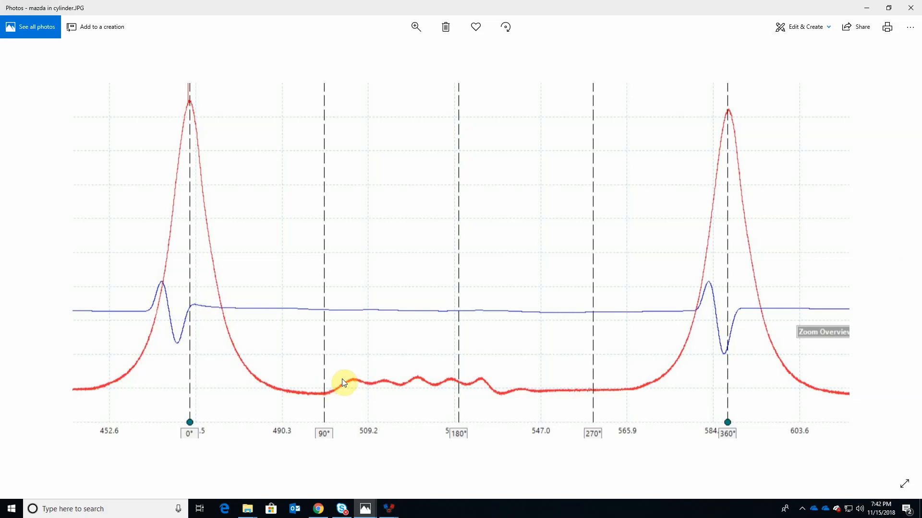
{"action": "mouse_move", "coordinate": [496, 382]}
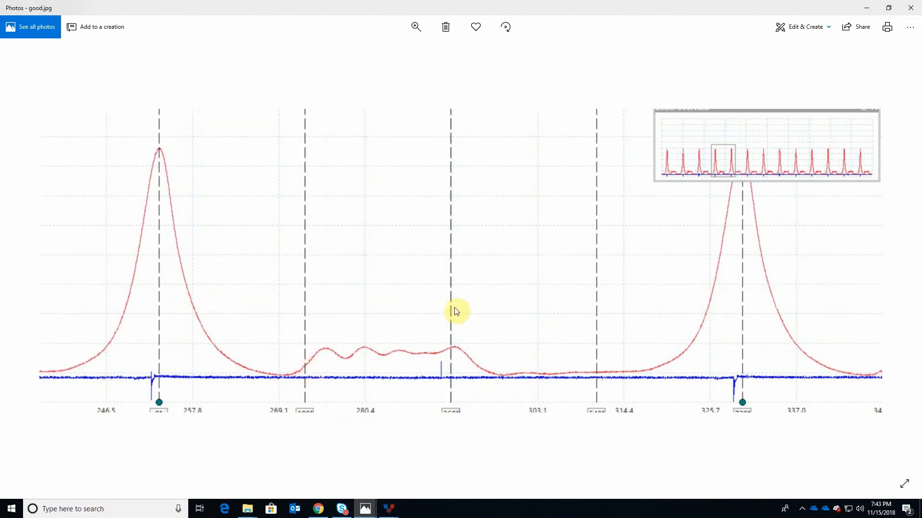
{"action": "mouse_move", "coordinate": [457, 352]}
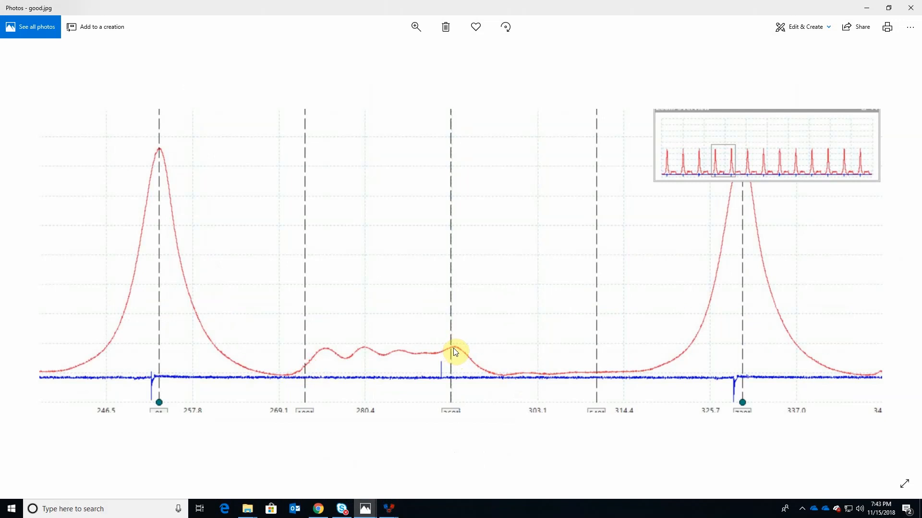
{"action": "mouse_move", "coordinate": [454, 352]}
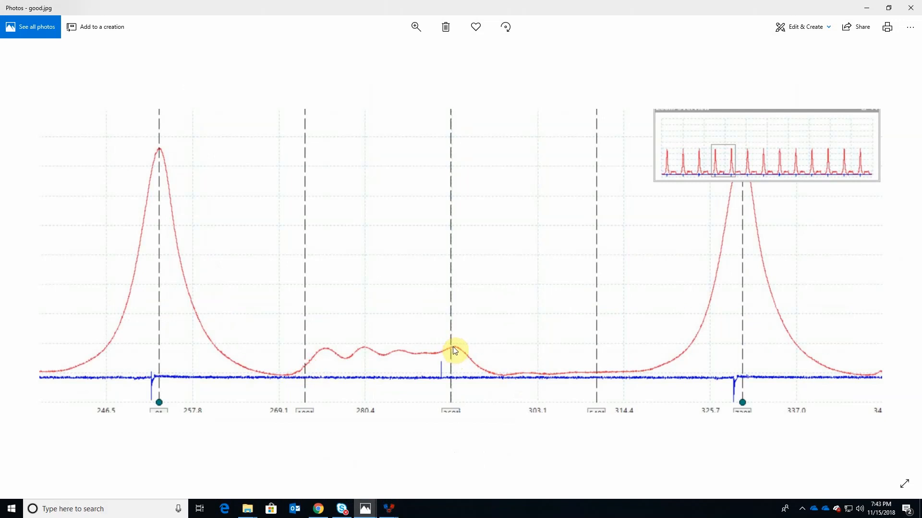
{"action": "mouse_move", "coordinate": [448, 350]}
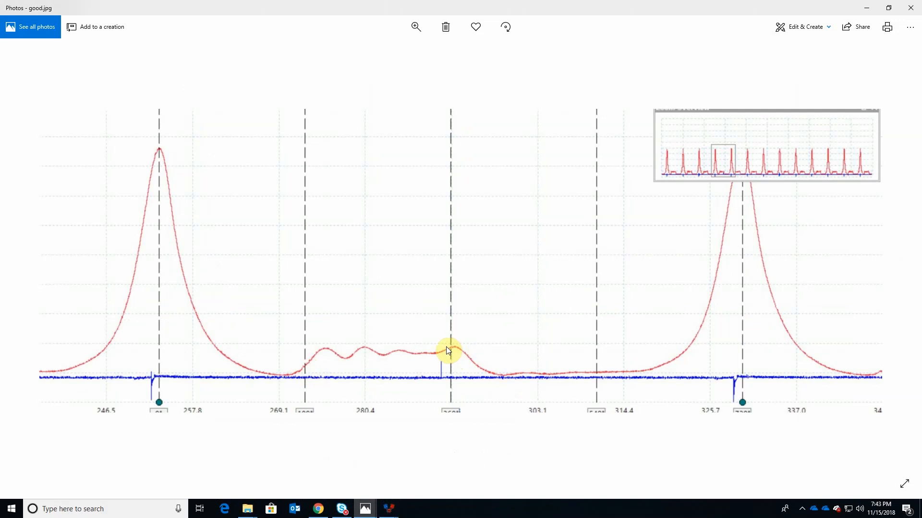
{"action": "mouse_move", "coordinate": [434, 314]}
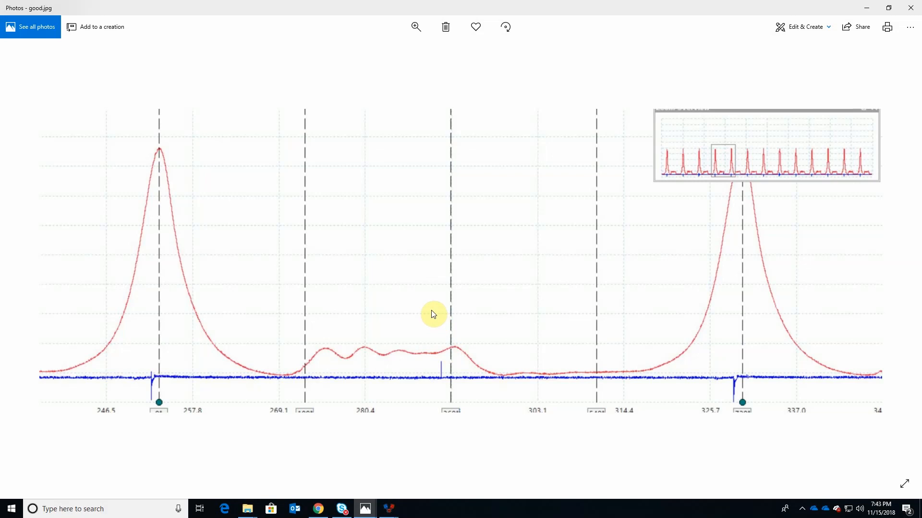
{"action": "mouse_move", "coordinate": [426, 296]}
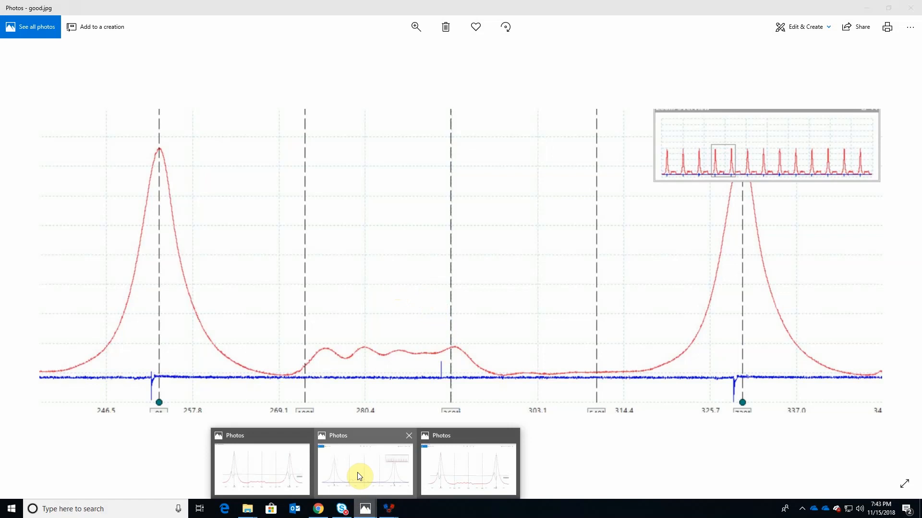
Step: Bring the mazda in cylinder Photos window to the front beside the good capture
{"action": "left_click", "coordinate": [365, 468]}
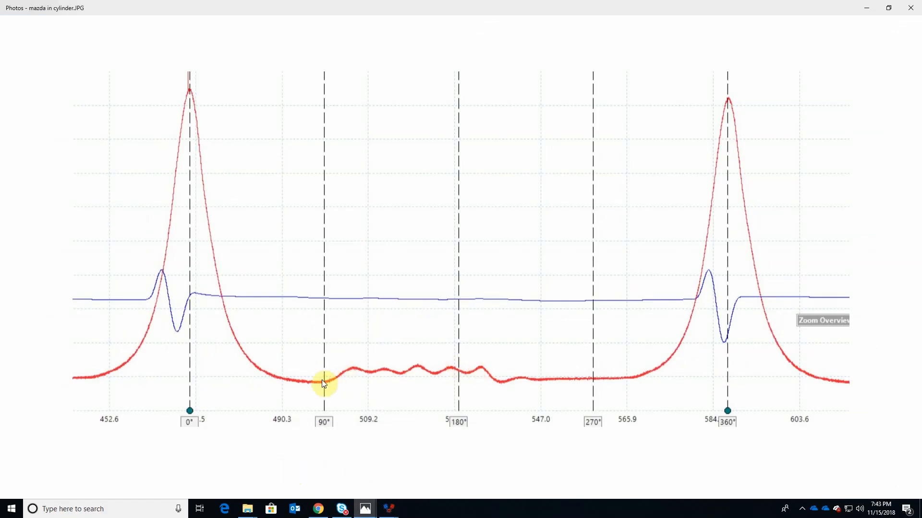
{"action": "mouse_move", "coordinate": [349, 369]}
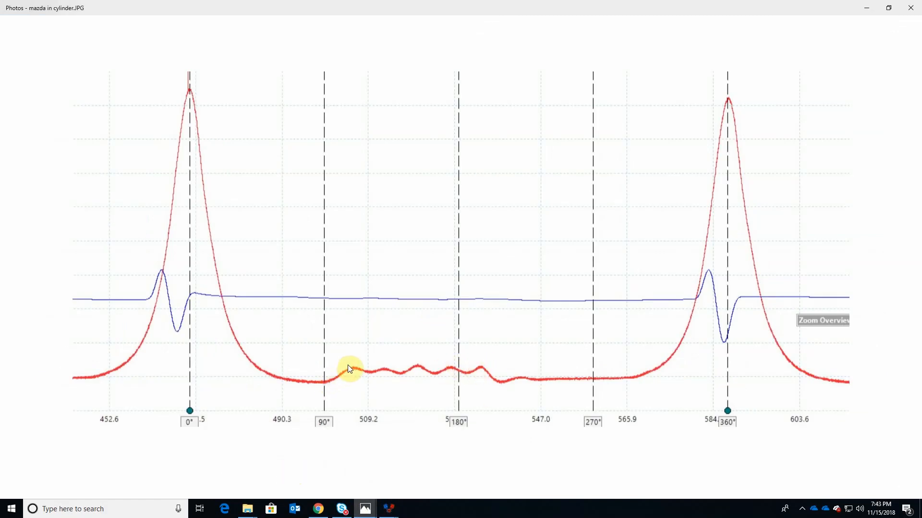
{"action": "mouse_move", "coordinate": [336, 371]}
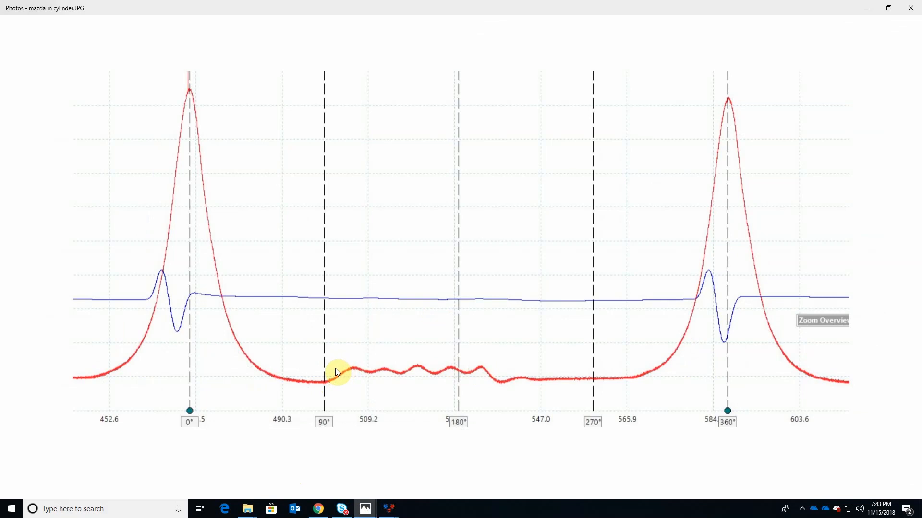
{"action": "mouse_move", "coordinate": [346, 375]}
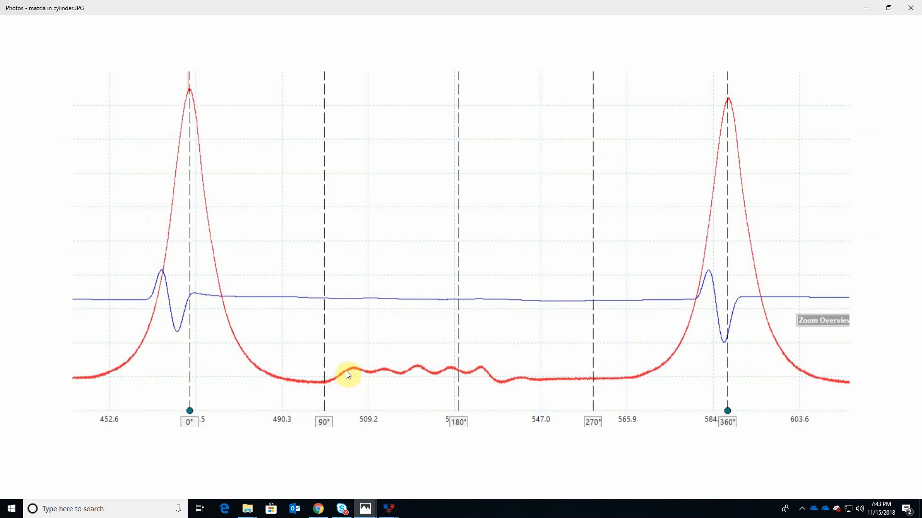
{"action": "mouse_move", "coordinate": [335, 376]}
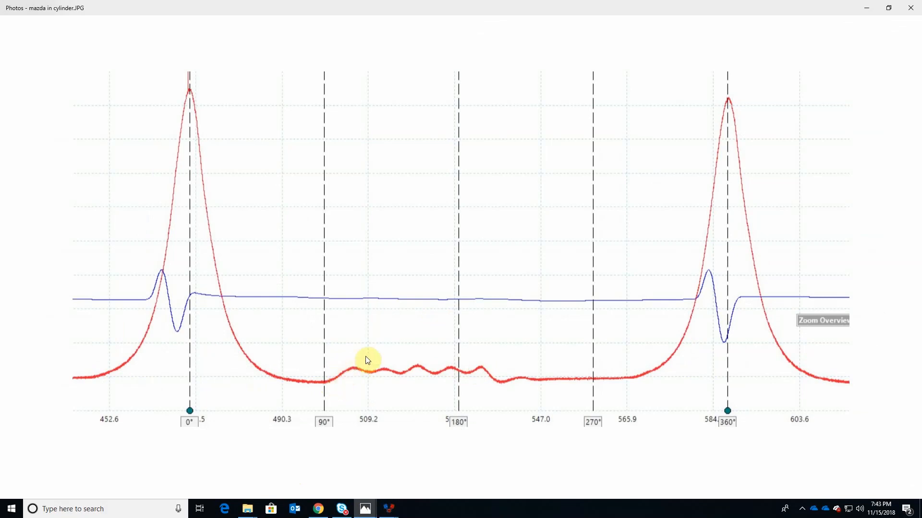
{"action": "mouse_move", "coordinate": [354, 348]}
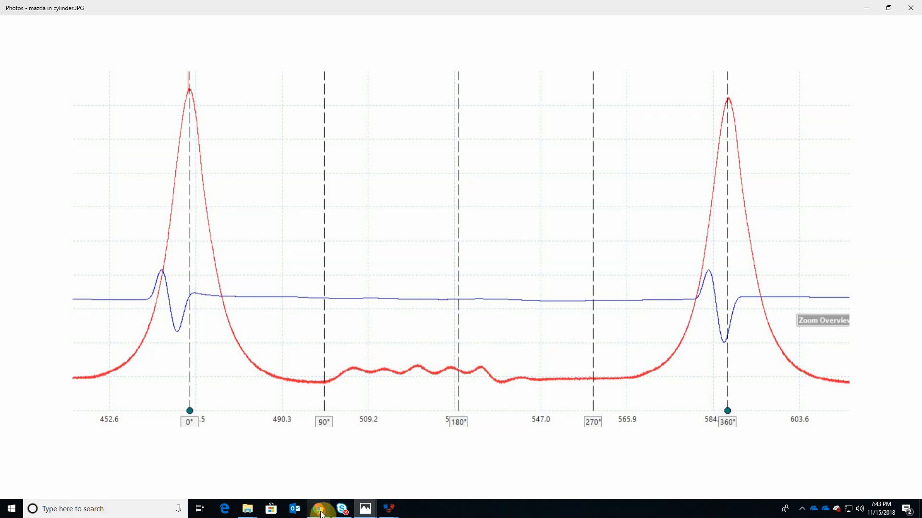
Step: Return from the TaT downloads page to the site's home page
{"action": "left_click", "coordinate": [317, 509]}
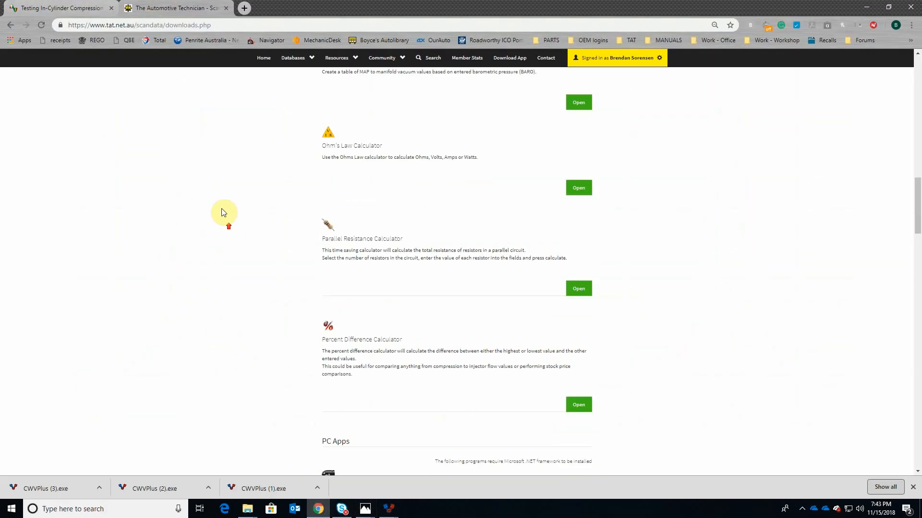
{"action": "left_click", "coordinate": [269, 122]}
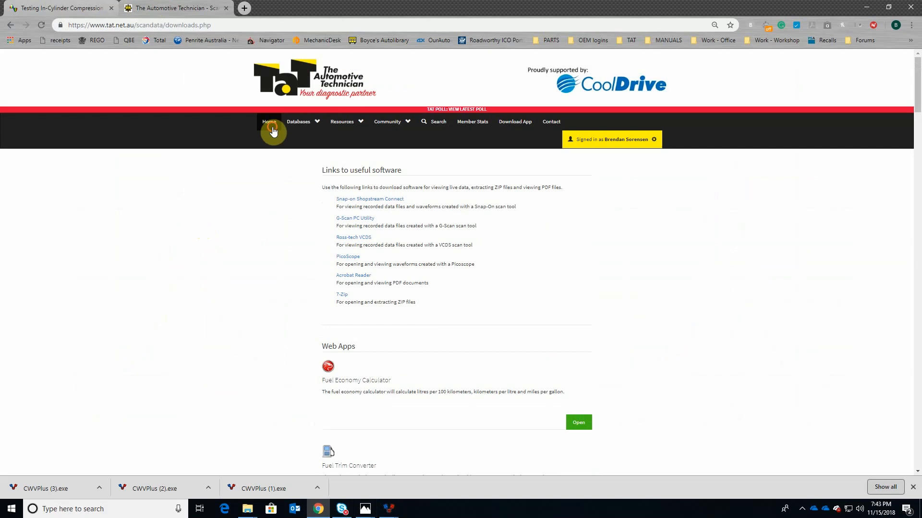
{"action": "left_click", "coordinate": [268, 124]}
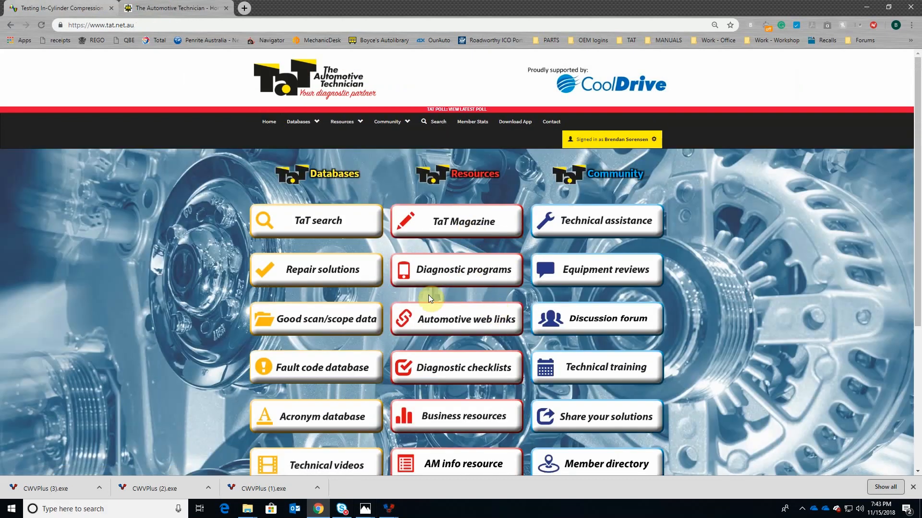
{"action": "mouse_move", "coordinate": [409, 301]}
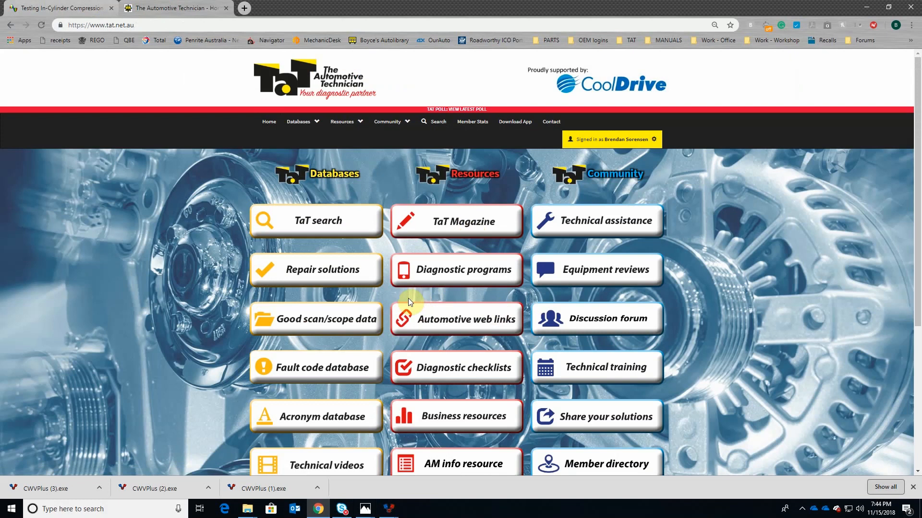
{"action": "mouse_move", "coordinate": [323, 343]}
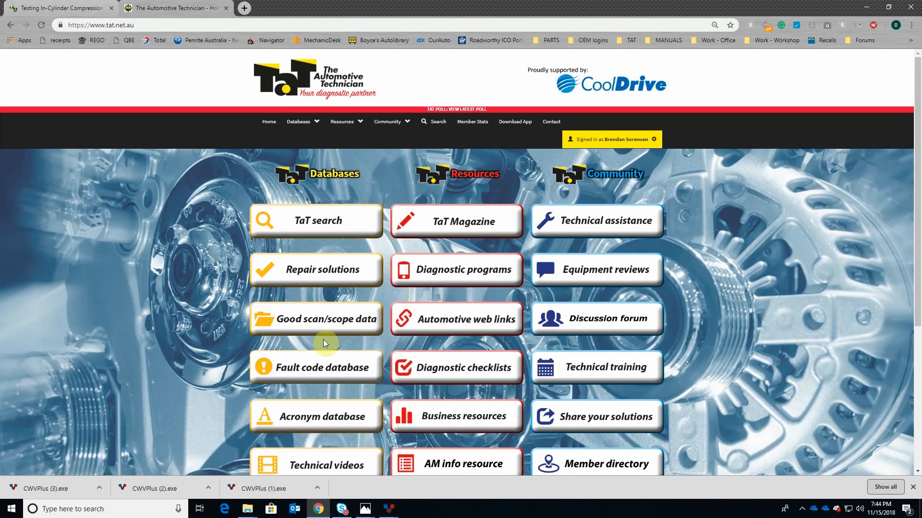
{"action": "mouse_move", "coordinate": [225, 327]}
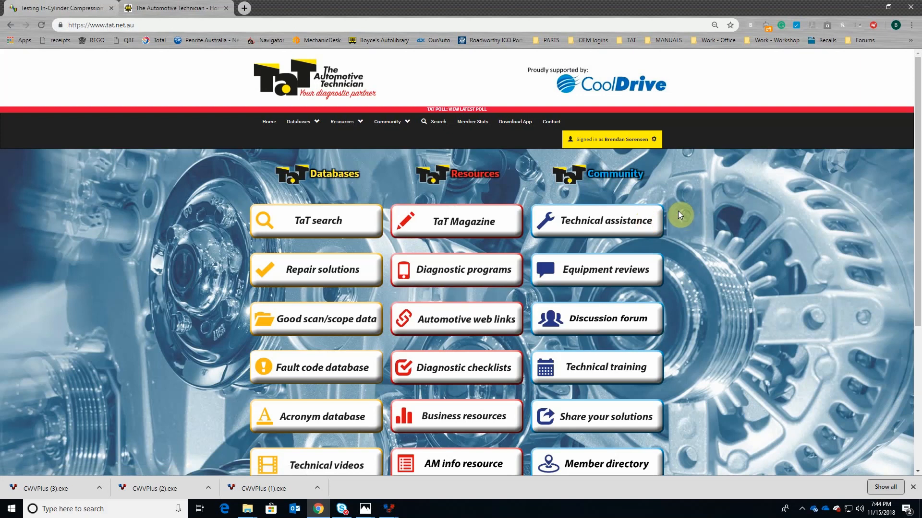
{"action": "mouse_move", "coordinate": [687, 219]}
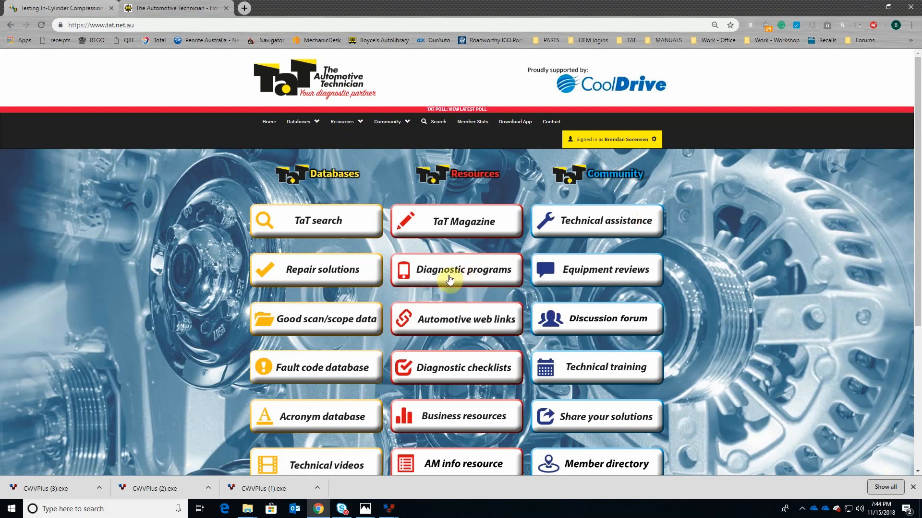
{"action": "mouse_move", "coordinate": [464, 256]}
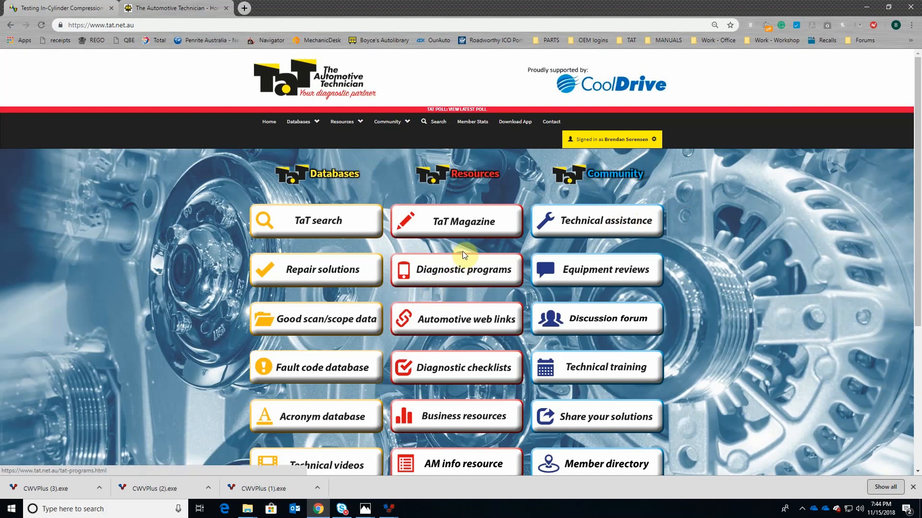
{"action": "mouse_move", "coordinate": [476, 251]}
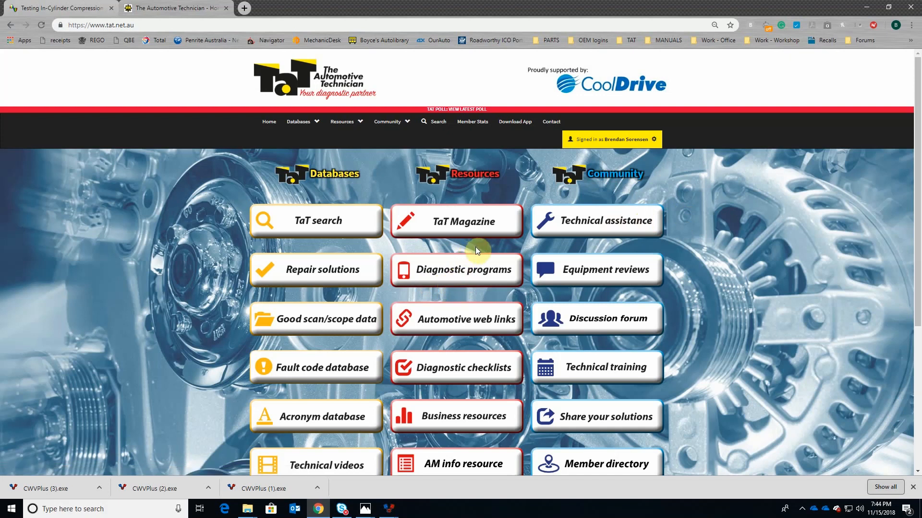